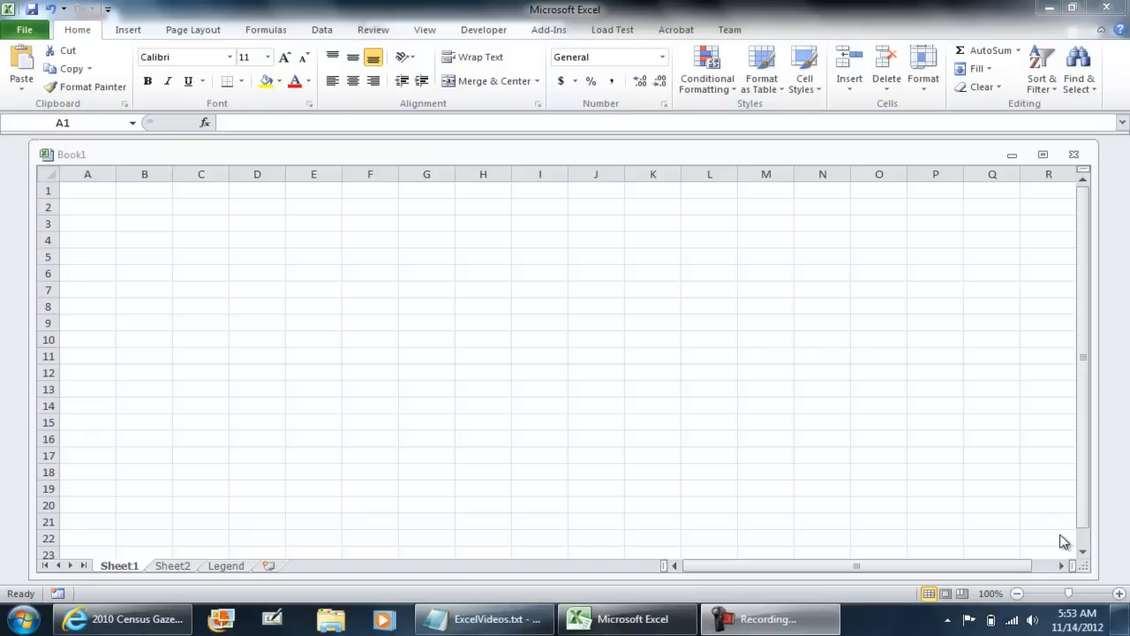
{"action": "mouse_move", "coordinate": [384, 446]}
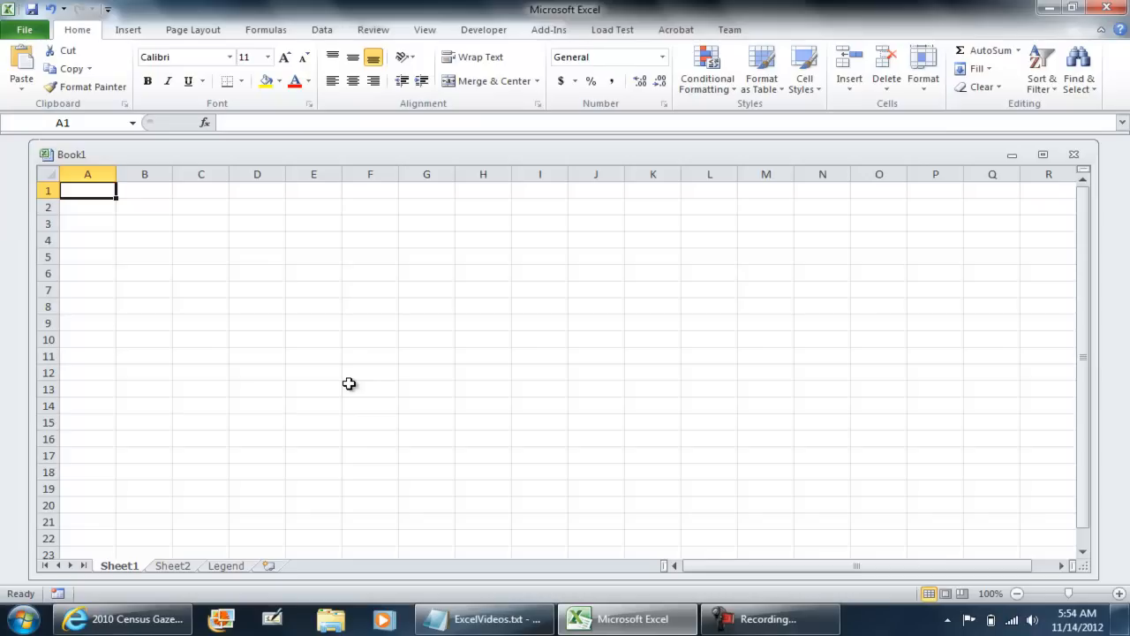
{"action": "mouse_move", "coordinate": [232, 369]}
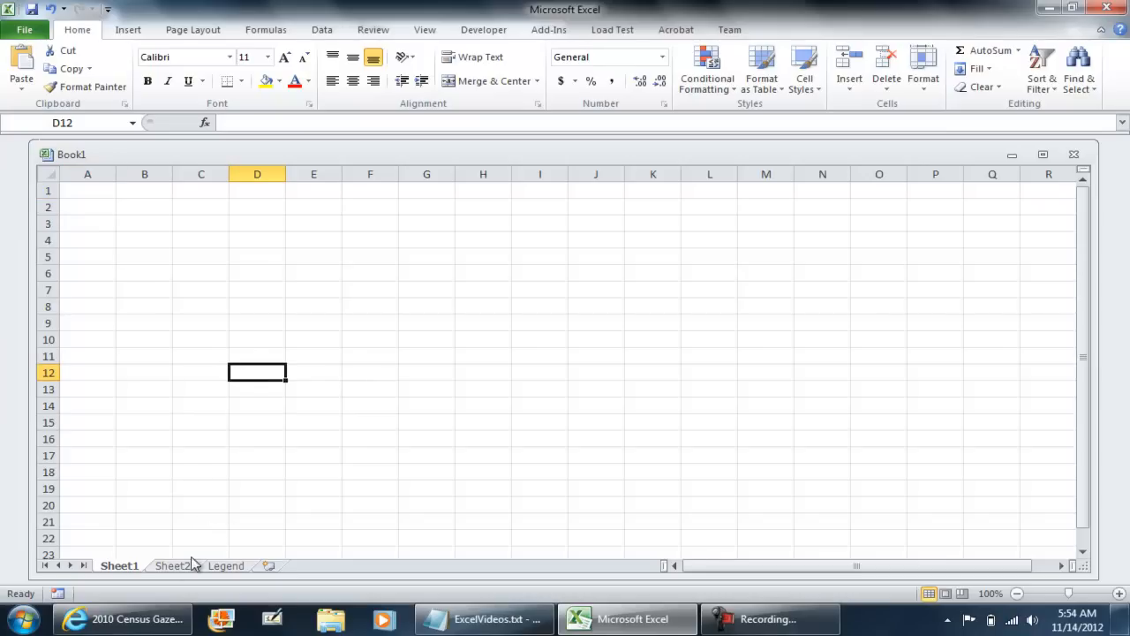
{"action": "mouse_move", "coordinate": [205, 556]}
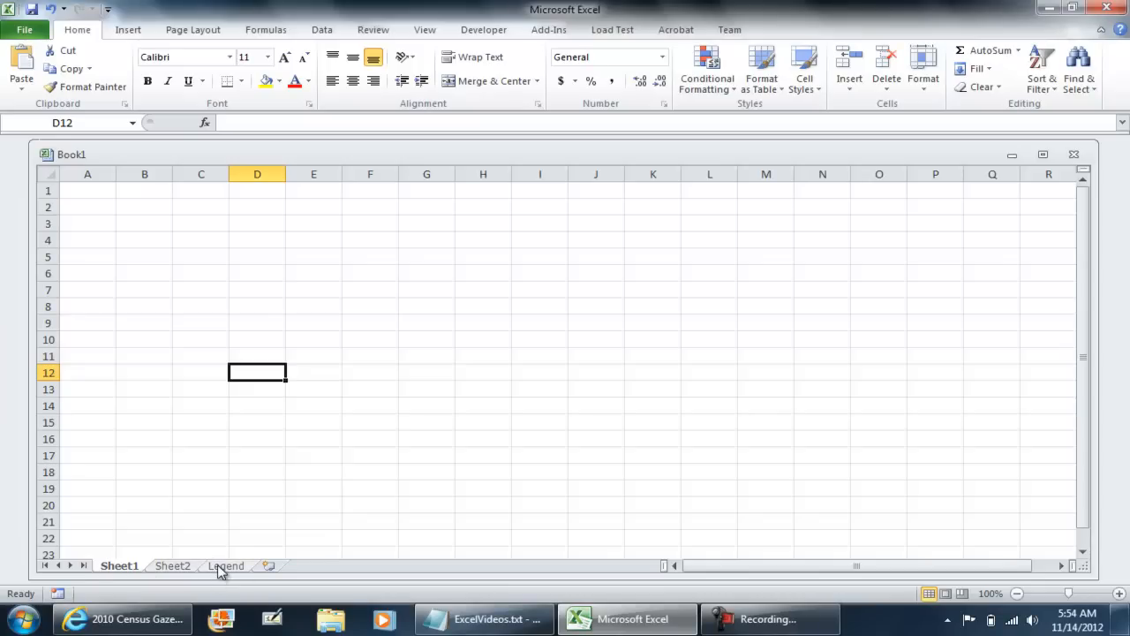
Review the Legend sheet and desktop Gaz_elsd_national.txt file, then return to Sheet2.
{"action": "left_click", "coordinate": [226, 565]}
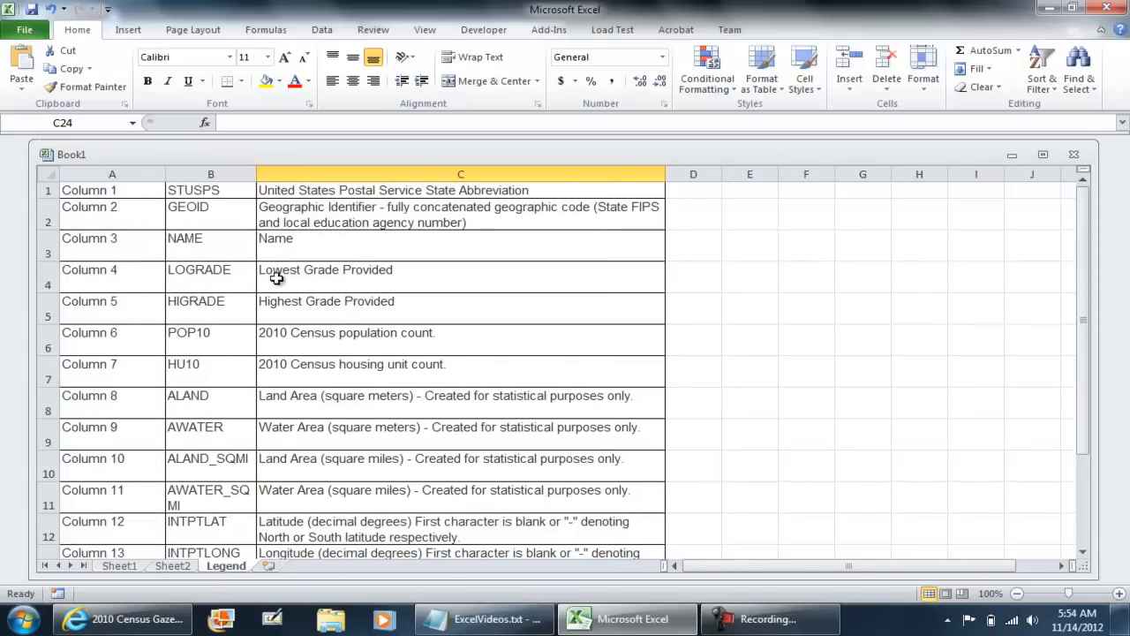
{"action": "scroll", "scroll_direction": "down", "scroll_amount": 3}
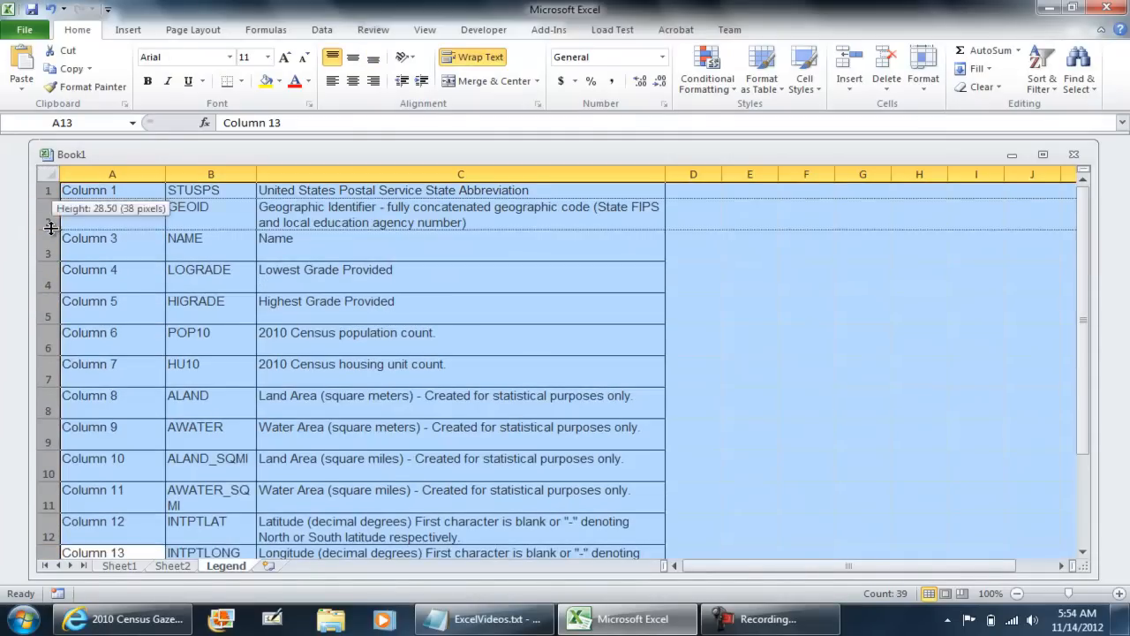
{"action": "left_click", "coordinate": [173, 565]}
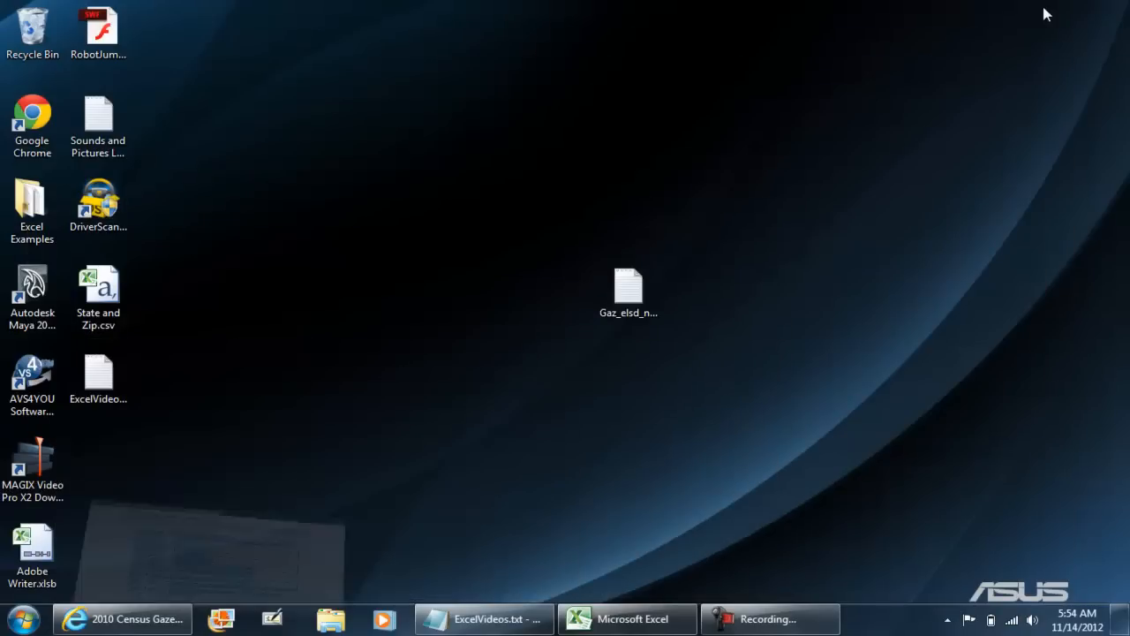
{"action": "left_click", "coordinate": [628, 291]}
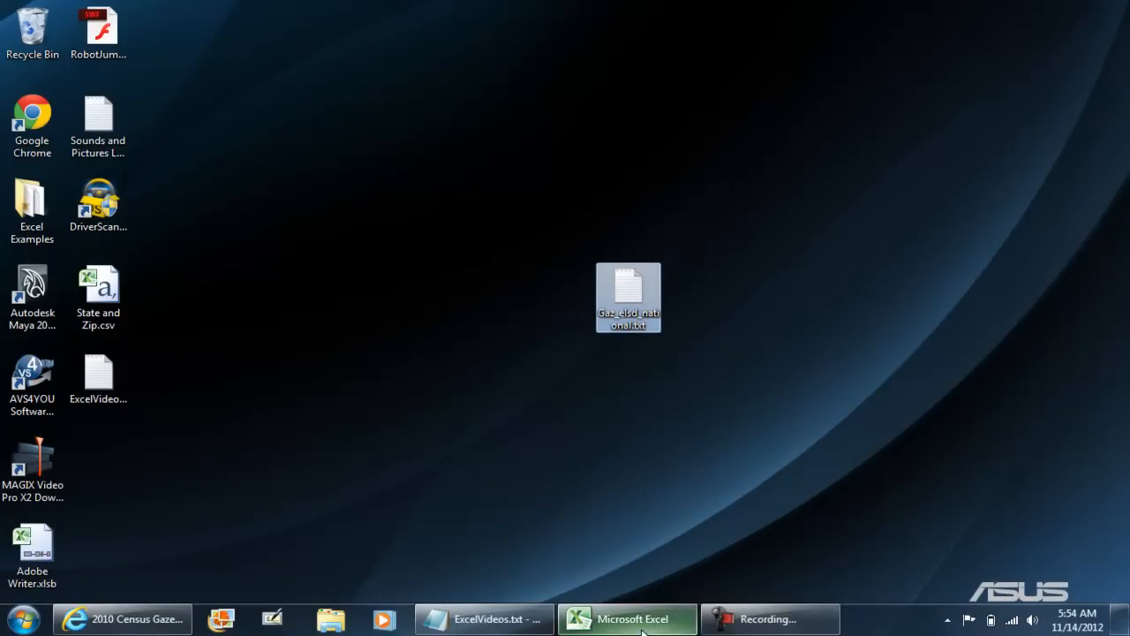
{"action": "left_click", "coordinate": [629, 618]}
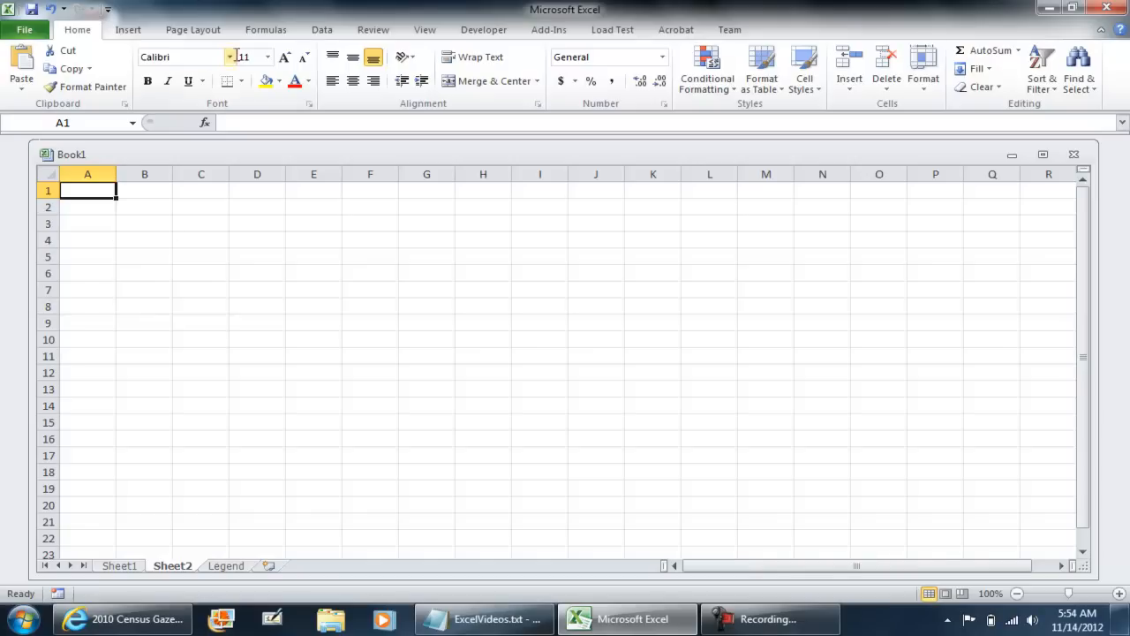
Browse the Data tab's Get External Data tools and the Developer tab.
{"action": "left_click", "coordinate": [322, 29]}
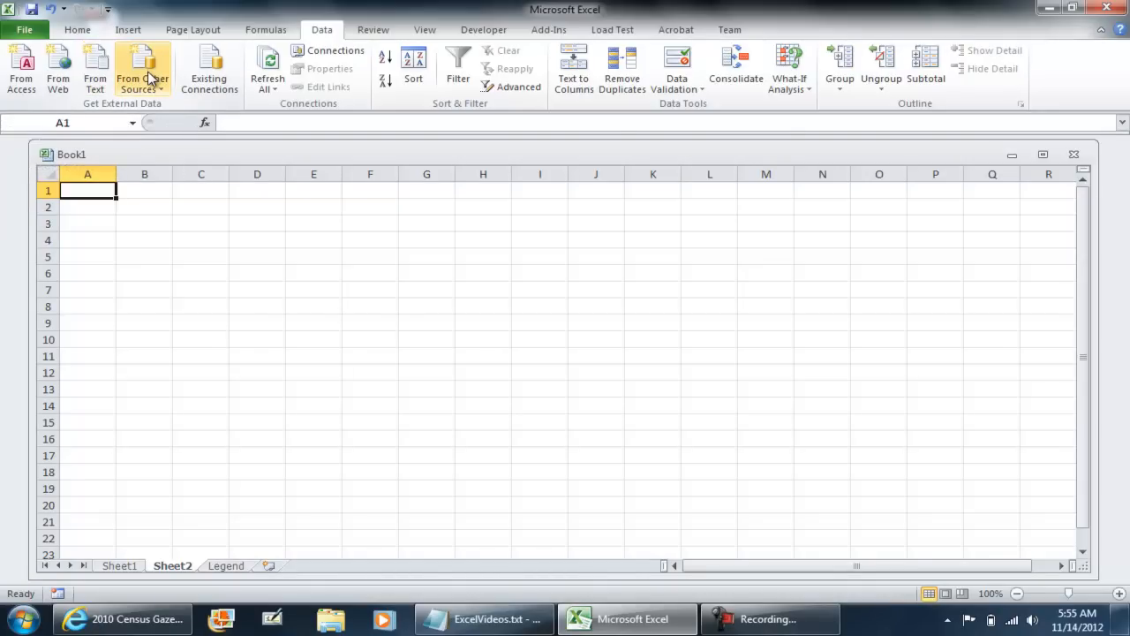
{"action": "mouse_move", "coordinate": [141, 69]}
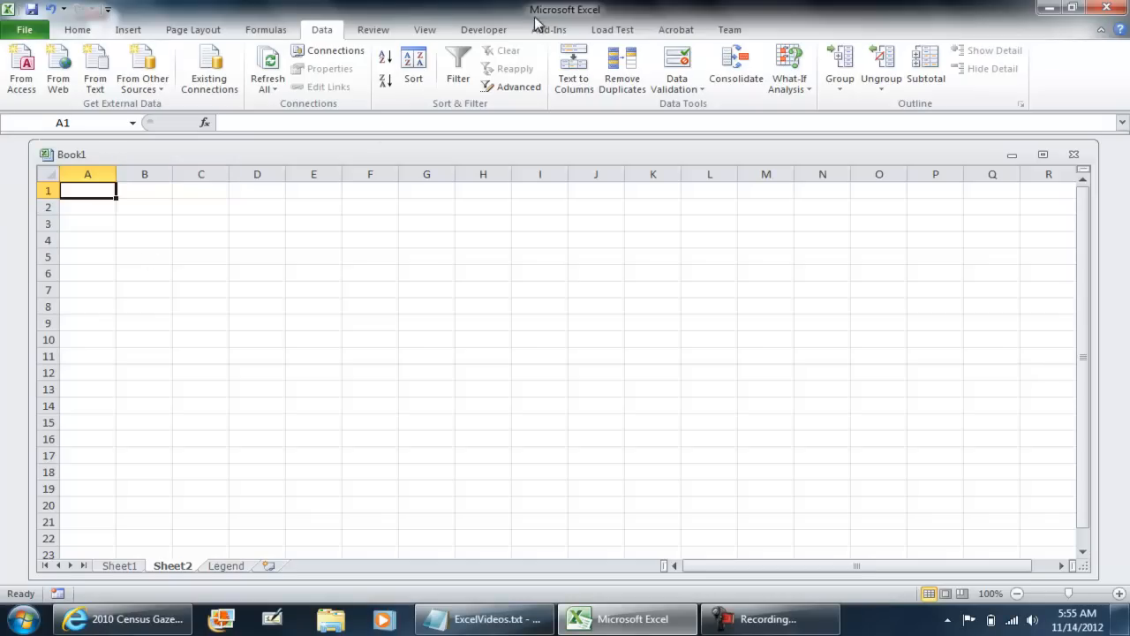
{"action": "left_click", "coordinate": [483, 29]}
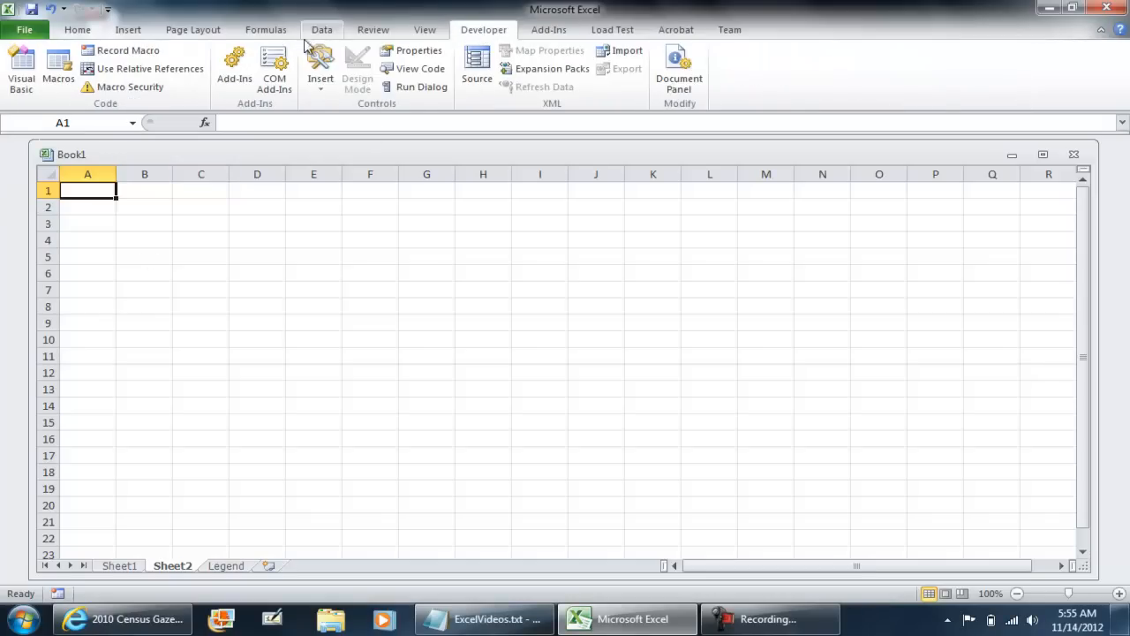
Start recording the Imp… macro and select Gaz_elsd_national.txt from the Desktop's text files.
{"action": "left_click", "coordinate": [128, 50]}
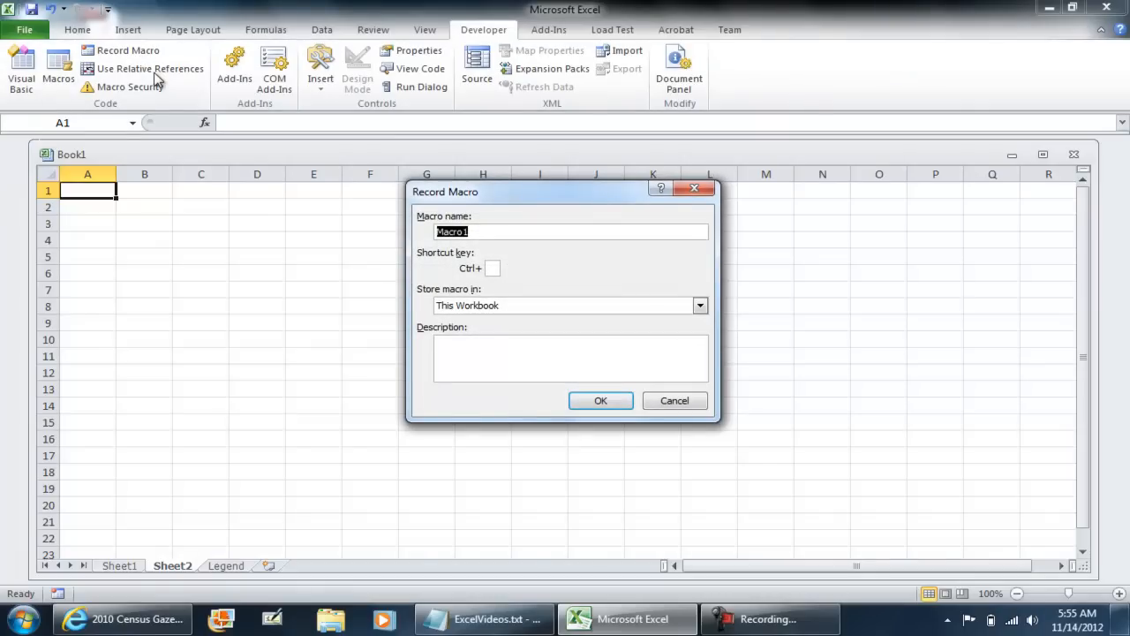
{"action": "type", "text": "Imp"}
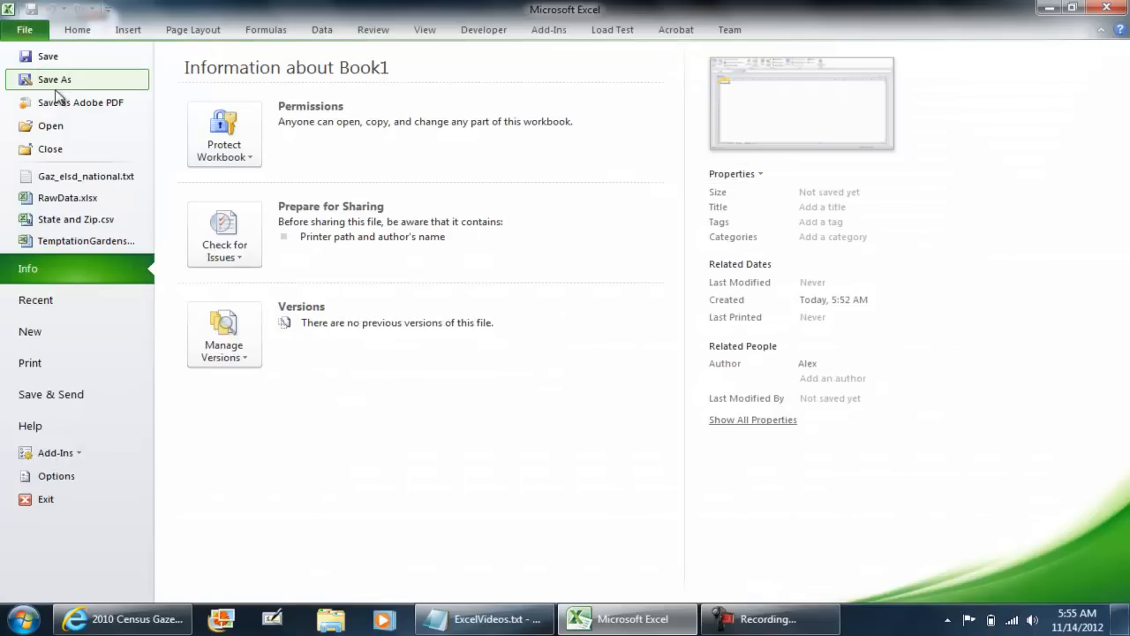
{"action": "left_click", "coordinate": [50, 125]}
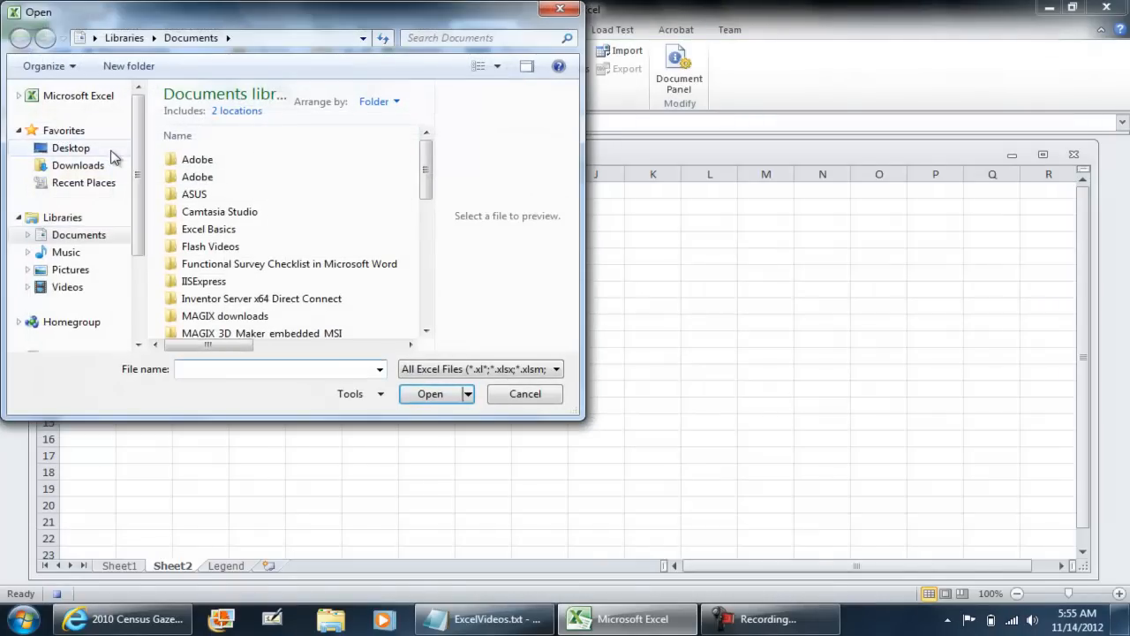
{"action": "left_click", "coordinate": [71, 148]}
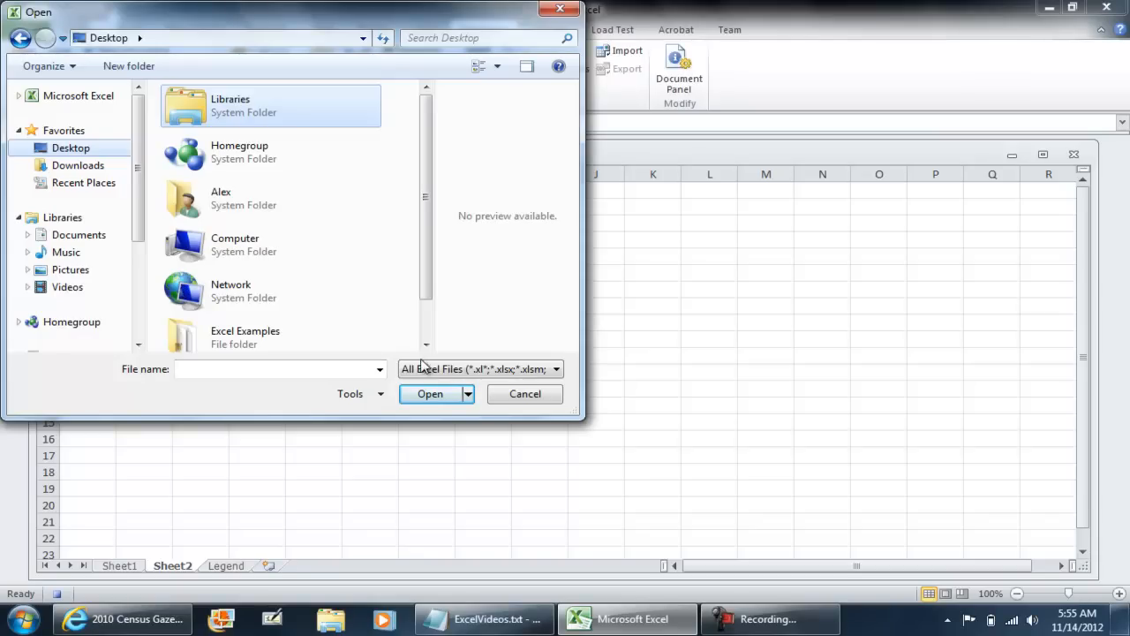
{"action": "left_click", "coordinate": [278, 368]}
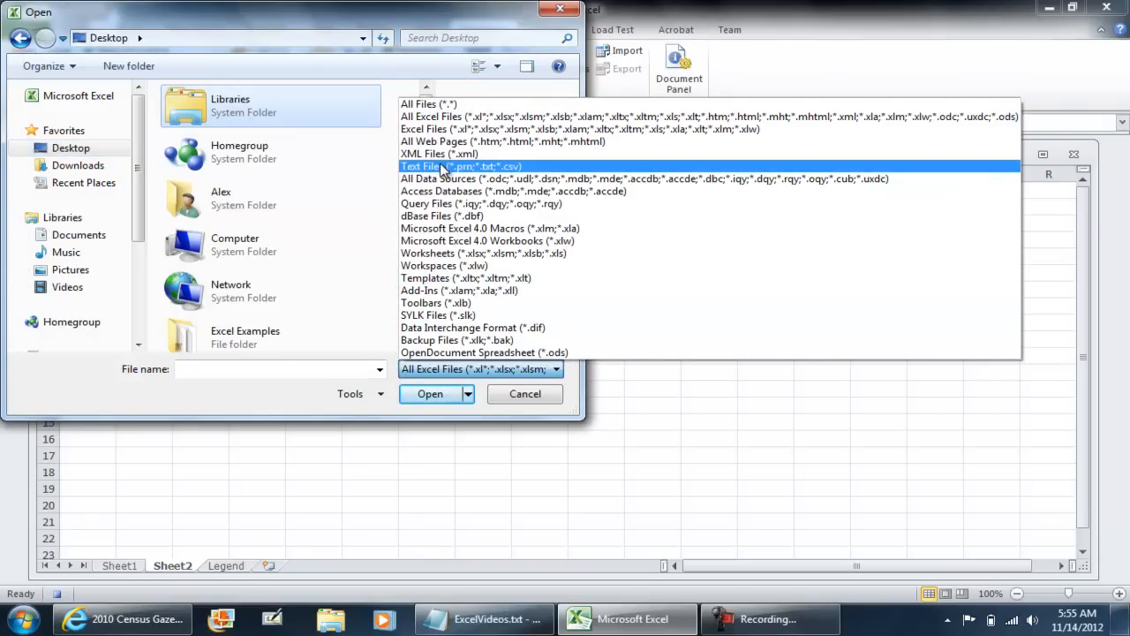
{"action": "left_click", "coordinate": [464, 166]}
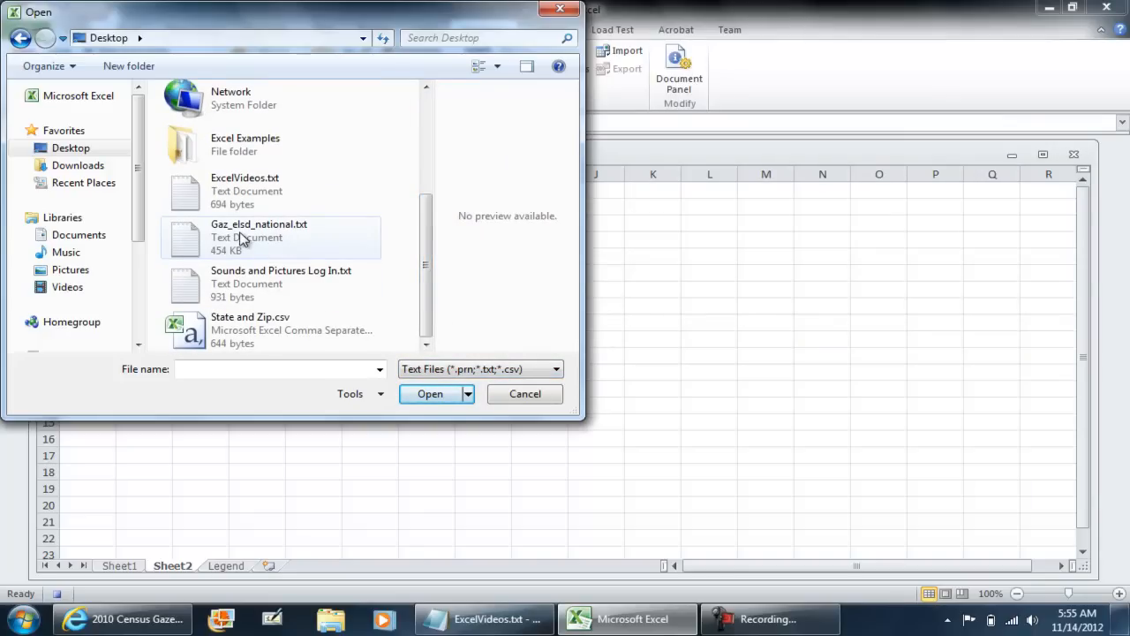
{"action": "left_click", "coordinate": [258, 237]}
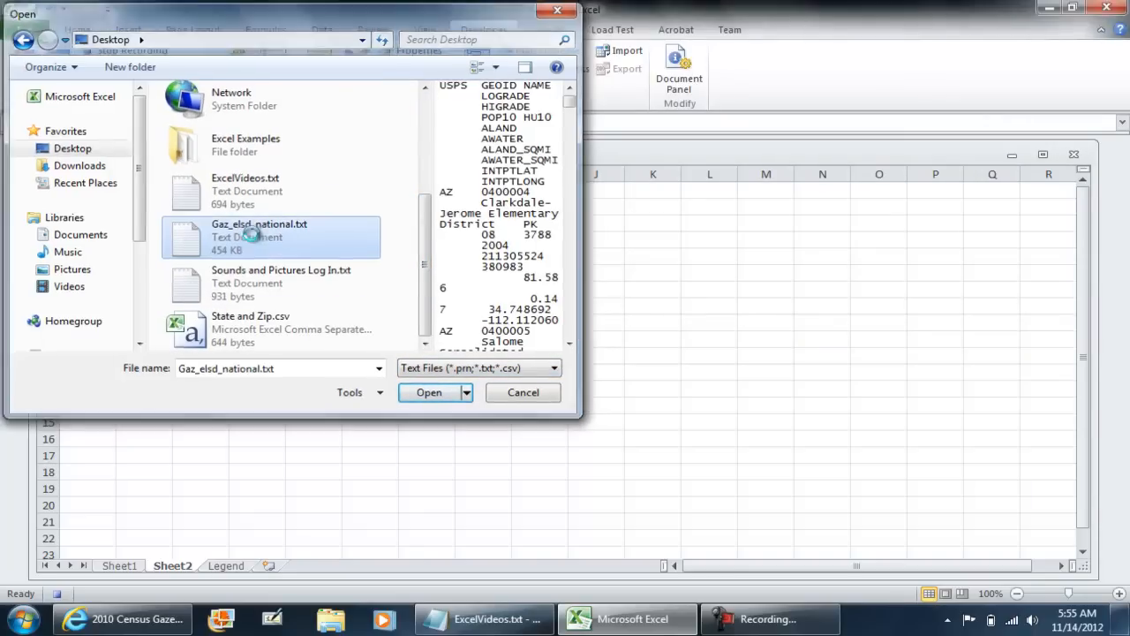
Import Gaz_elsd_national.txt as tab-delimited data through the Text Import Wizard.
{"action": "left_click", "coordinate": [428, 392]}
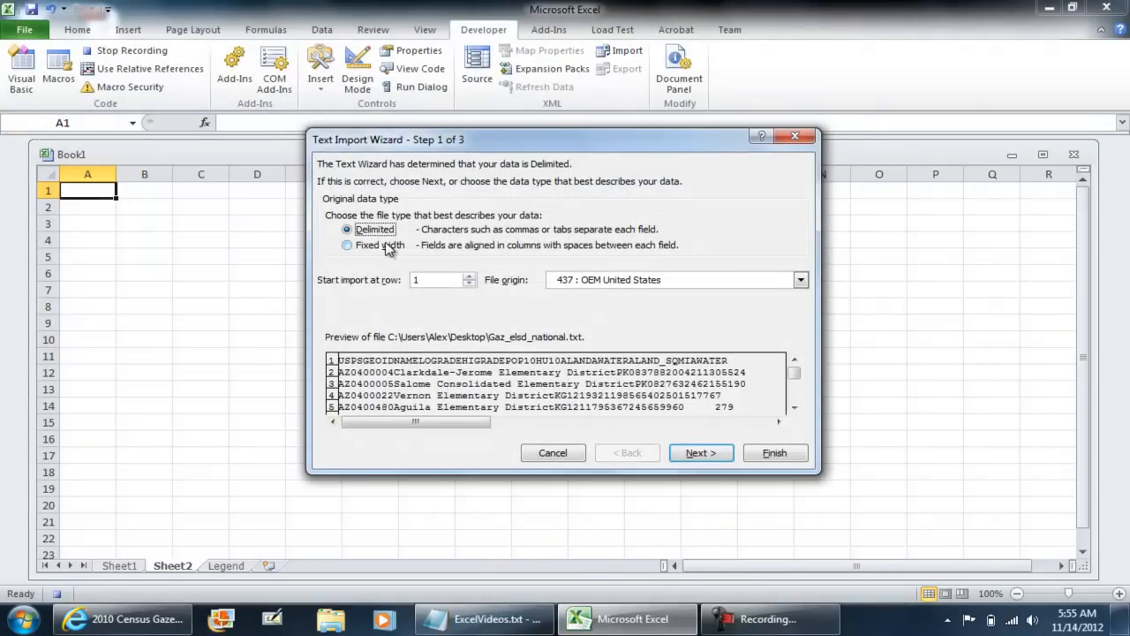
{"action": "left_click", "coordinate": [701, 452]}
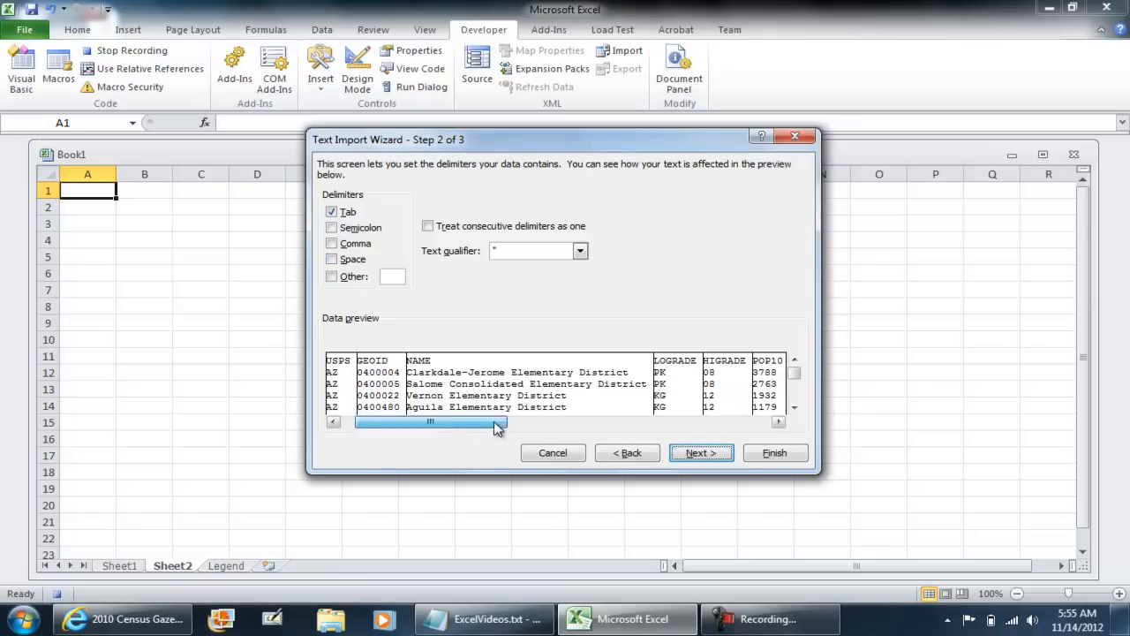
{"action": "left_click_drag", "start_coordinate": [430, 421], "coordinate": [631, 421]}
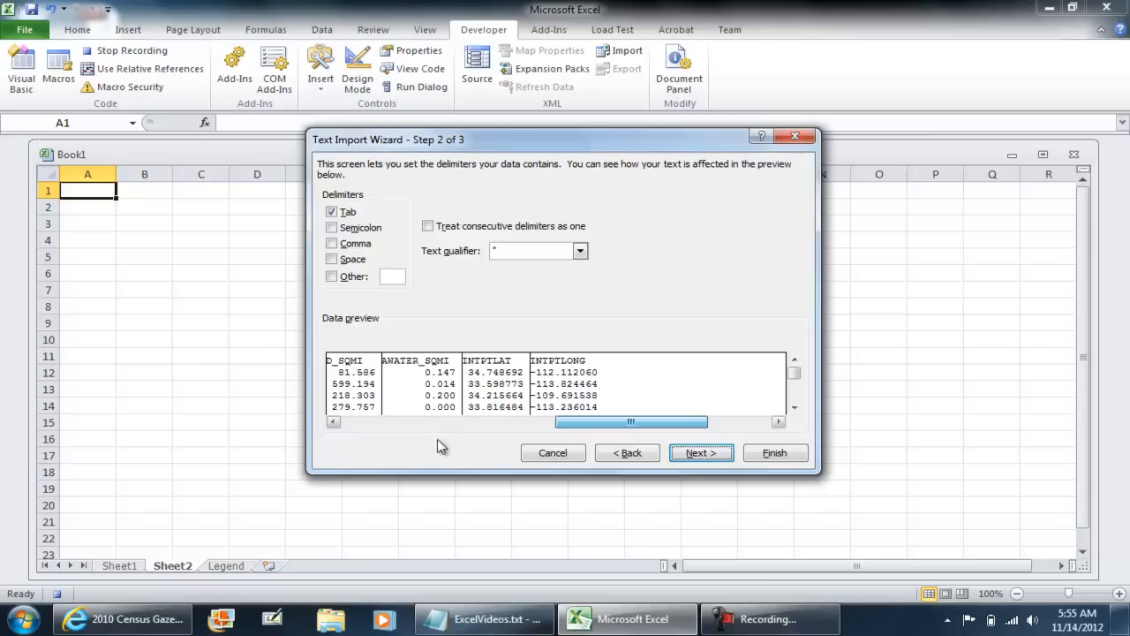
{"action": "left_click", "coordinate": [701, 452]}
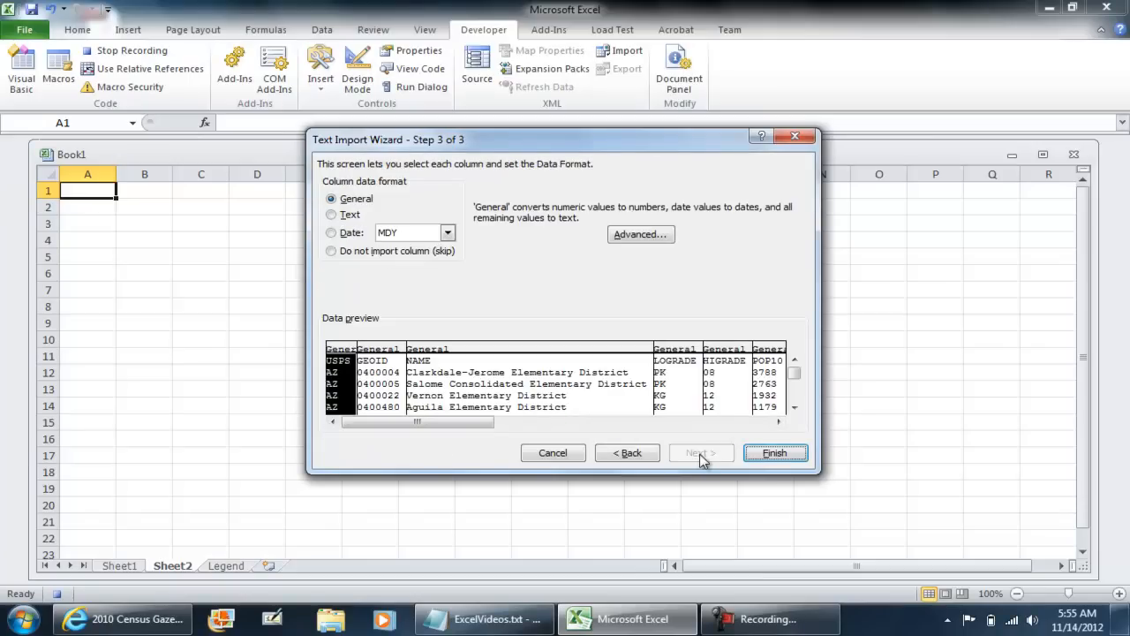
{"action": "left_click", "coordinate": [774, 452]}
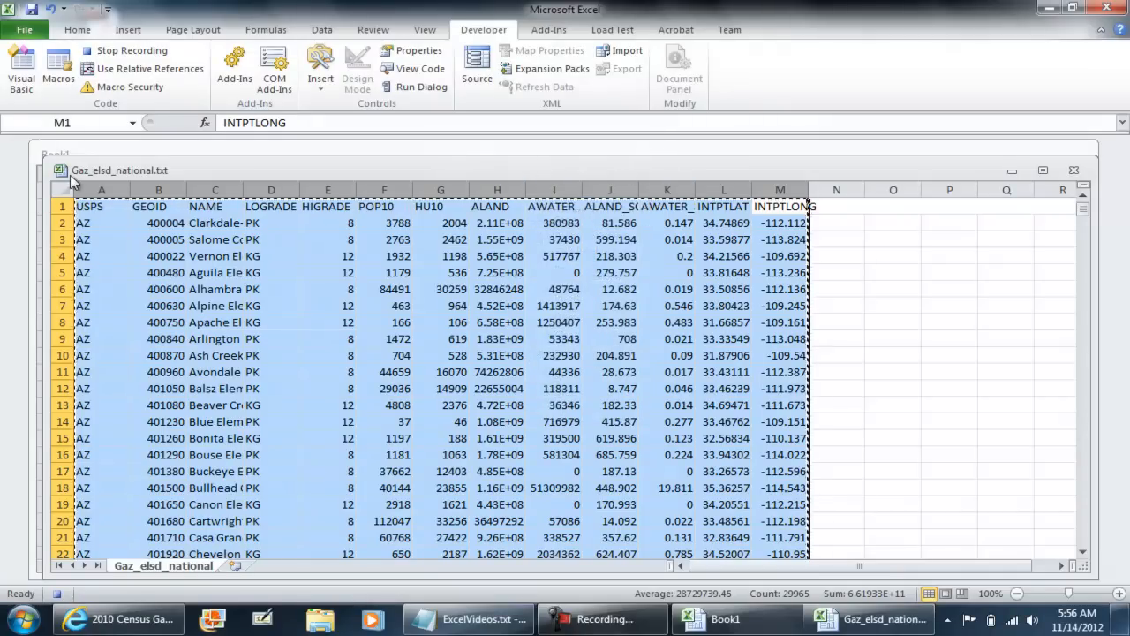
Paste the copied data into Sheet2 column A as values and discard the clipboard.
{"action": "left_click", "coordinate": [724, 618]}
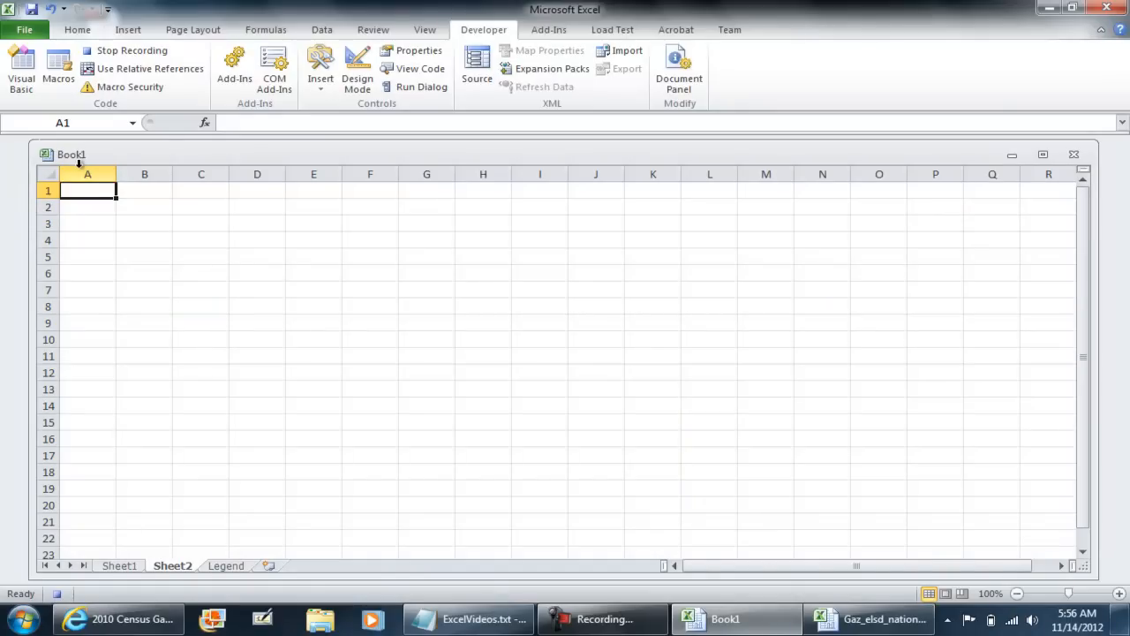
{"action": "right_click", "coordinate": [88, 173]}
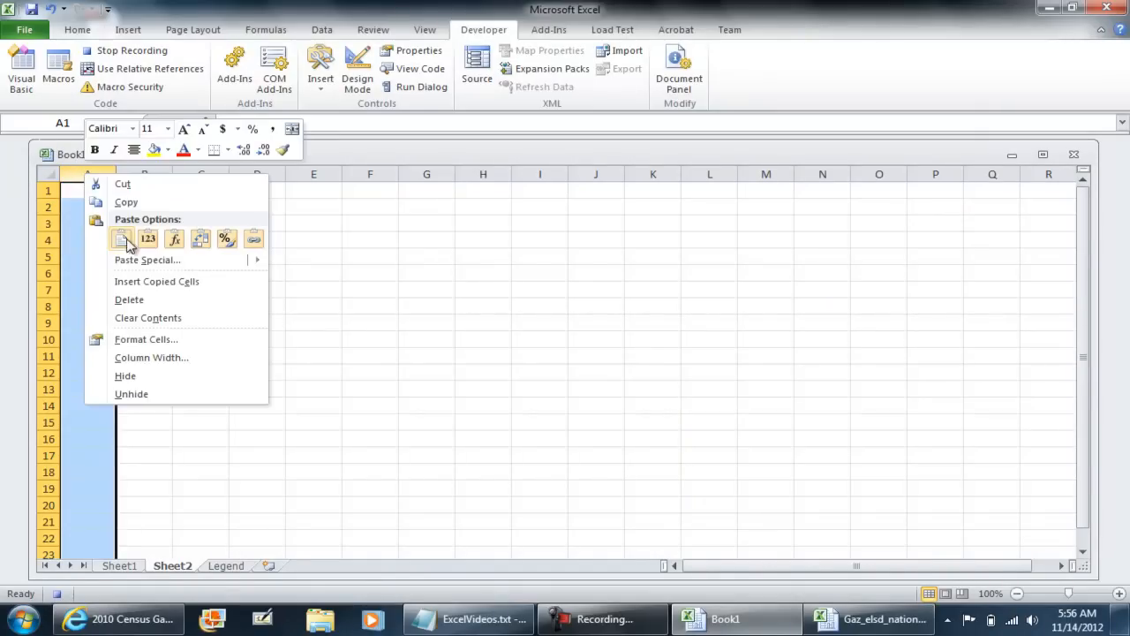
{"action": "left_click", "coordinate": [148, 259]}
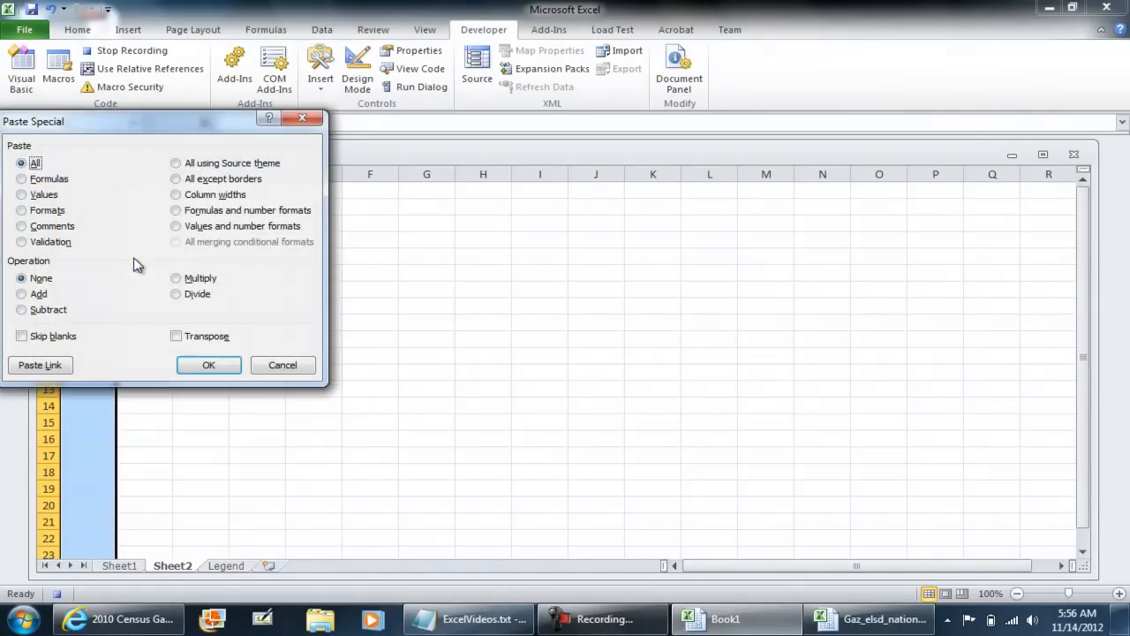
{"action": "left_click", "coordinate": [22, 194]}
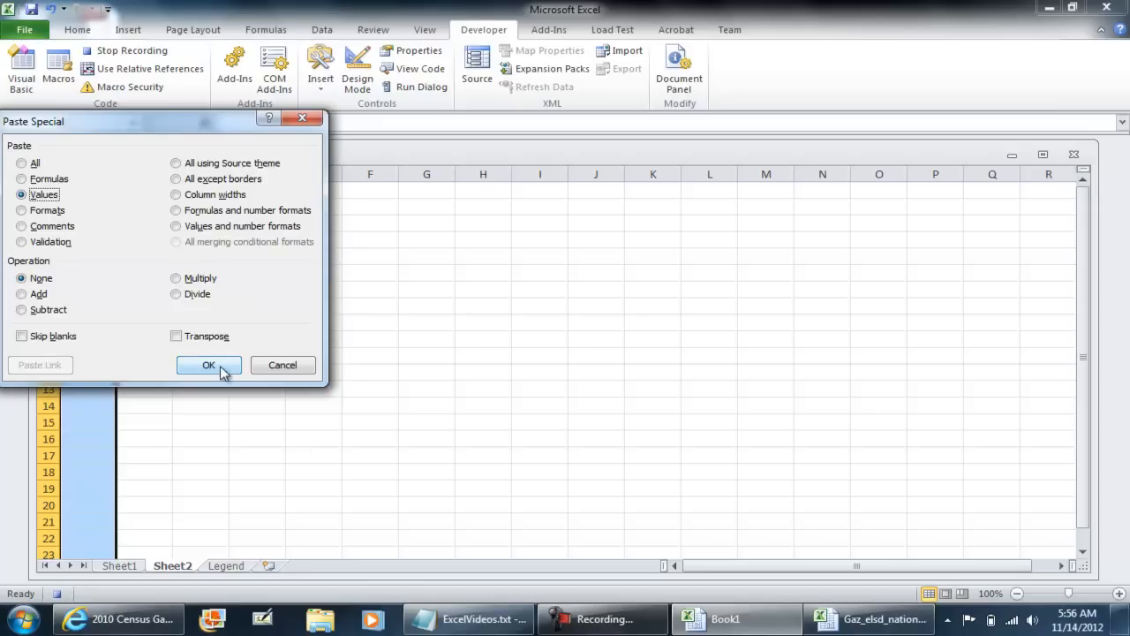
{"action": "left_click", "coordinate": [208, 365]}
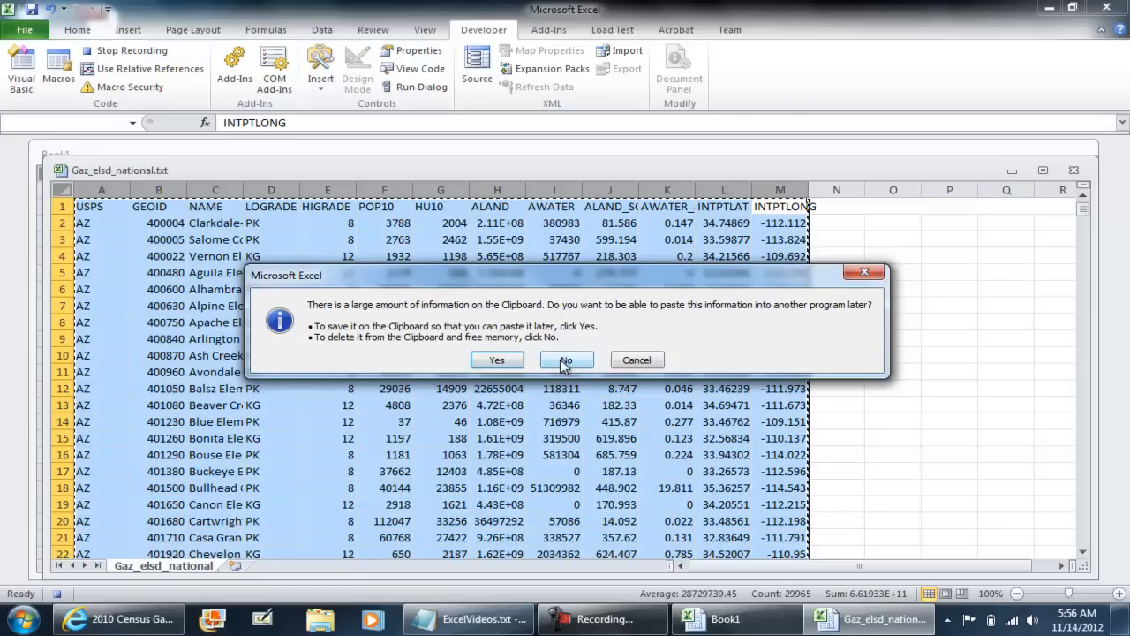
{"action": "left_click", "coordinate": [564, 359]}
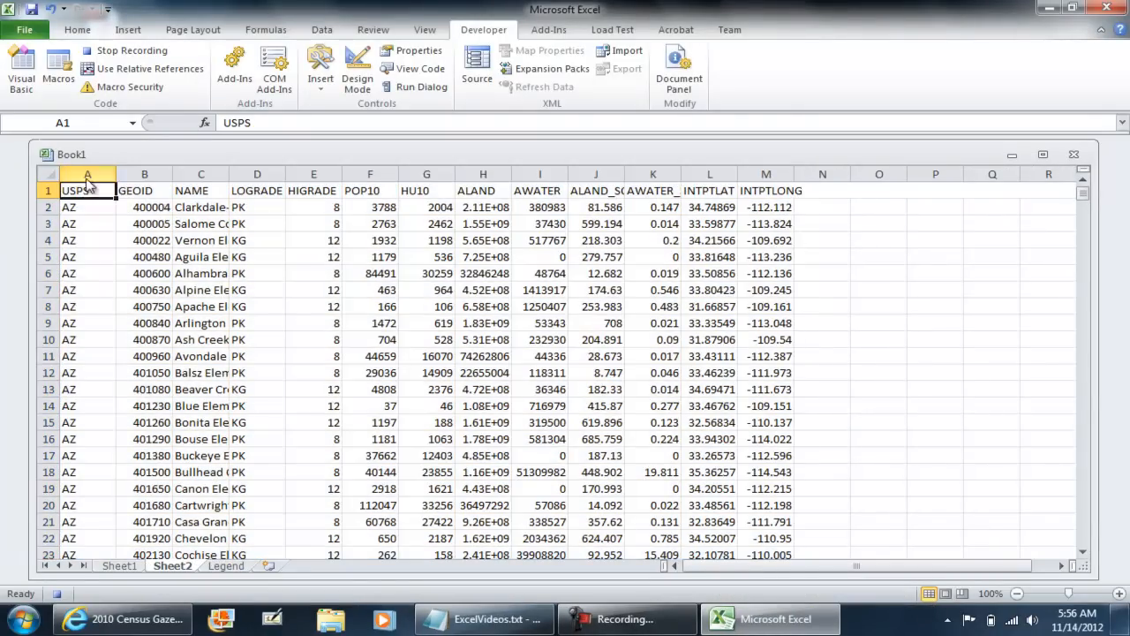
{"action": "mouse_move", "coordinate": [124, 51]}
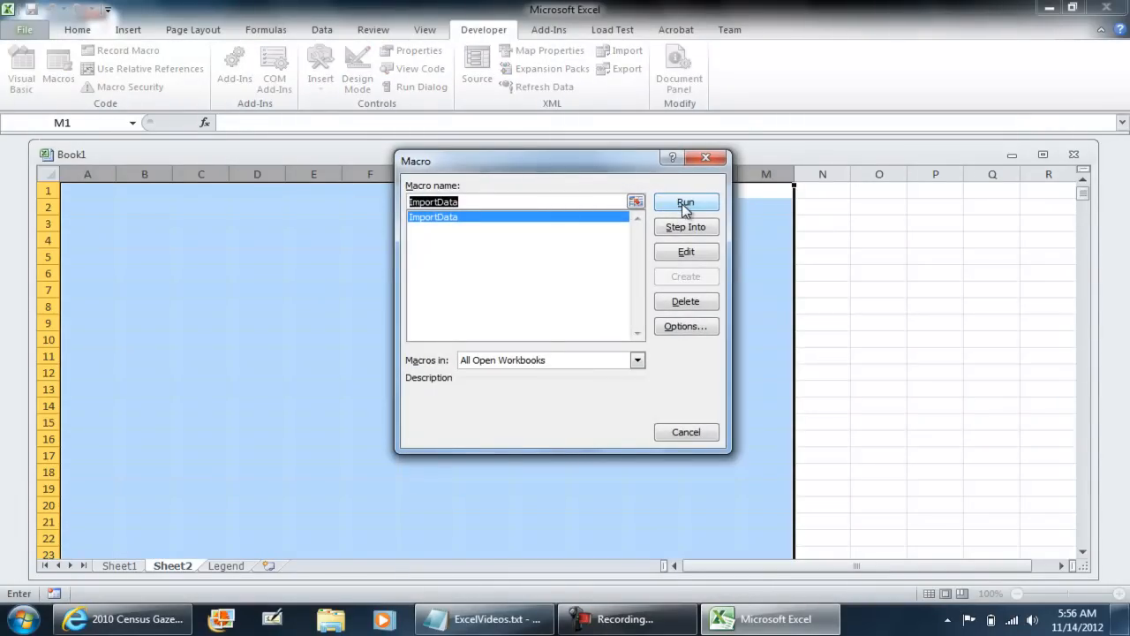
Run ImportData, answer the clipboard prompt, and reopen the Macro dialog.
{"action": "left_click", "coordinate": [686, 204]}
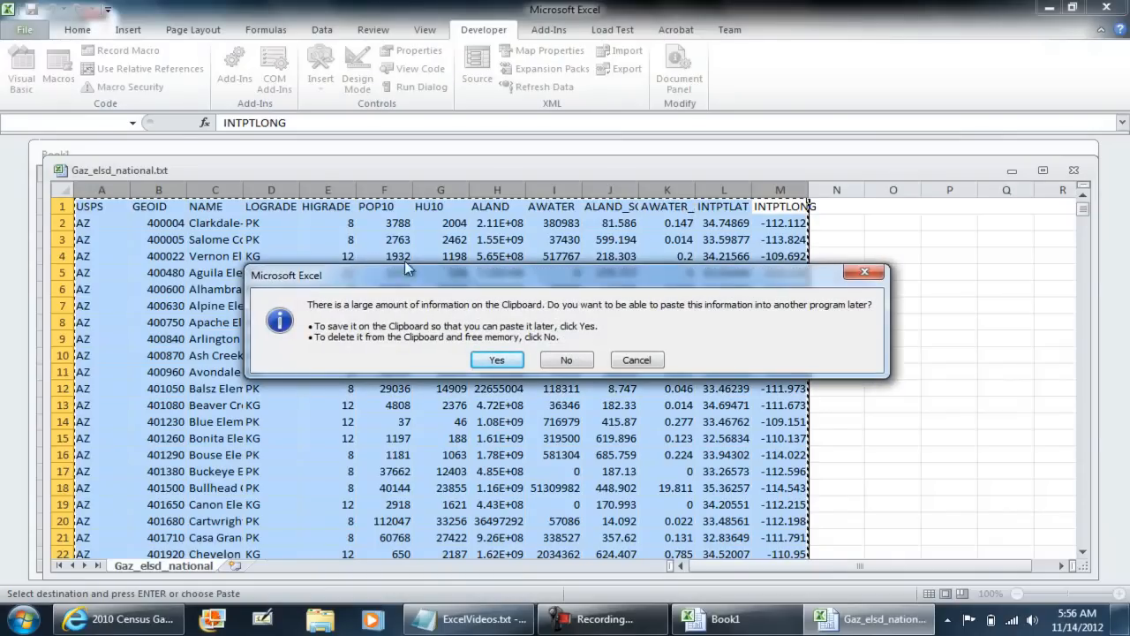
{"action": "mouse_move", "coordinate": [435, 286]}
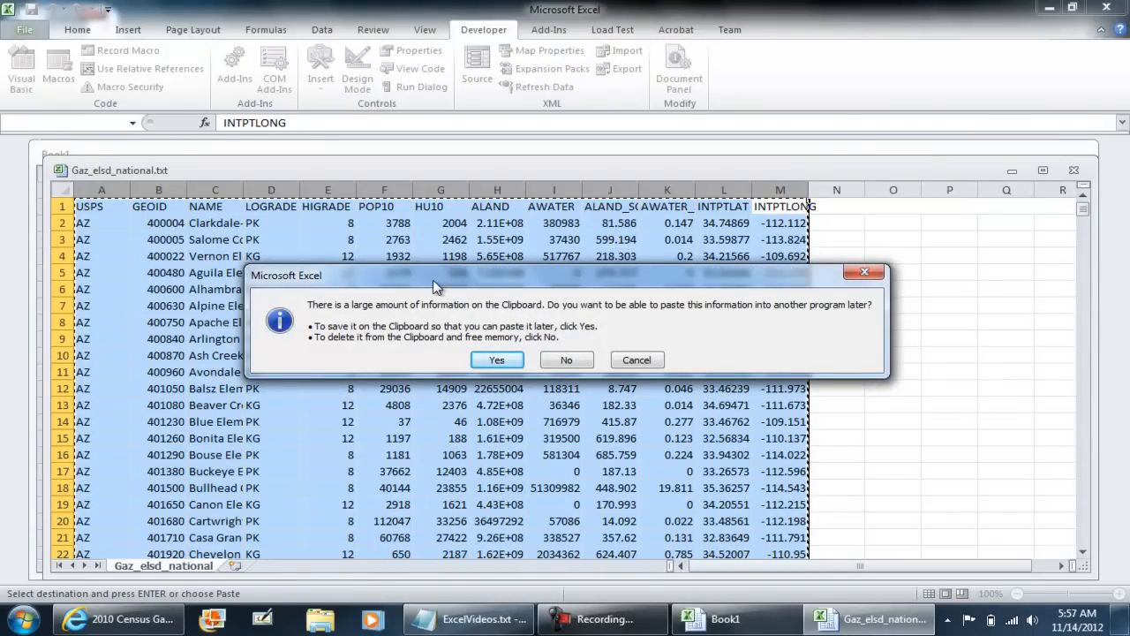
{"action": "left_click", "coordinate": [567, 359]}
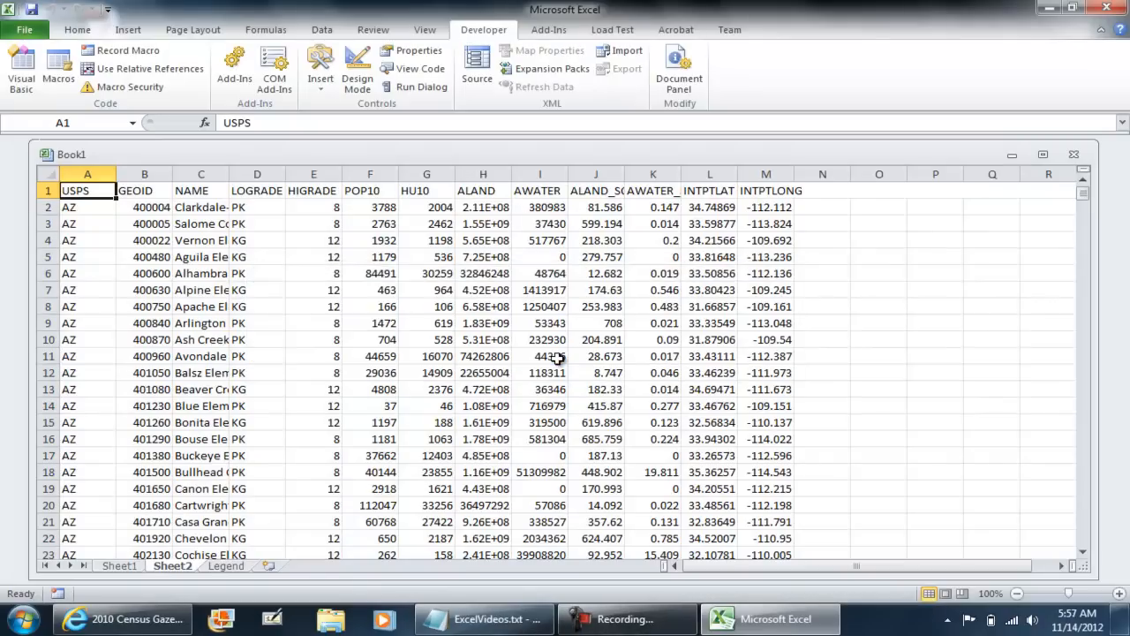
{"action": "mouse_move", "coordinate": [484, 237]}
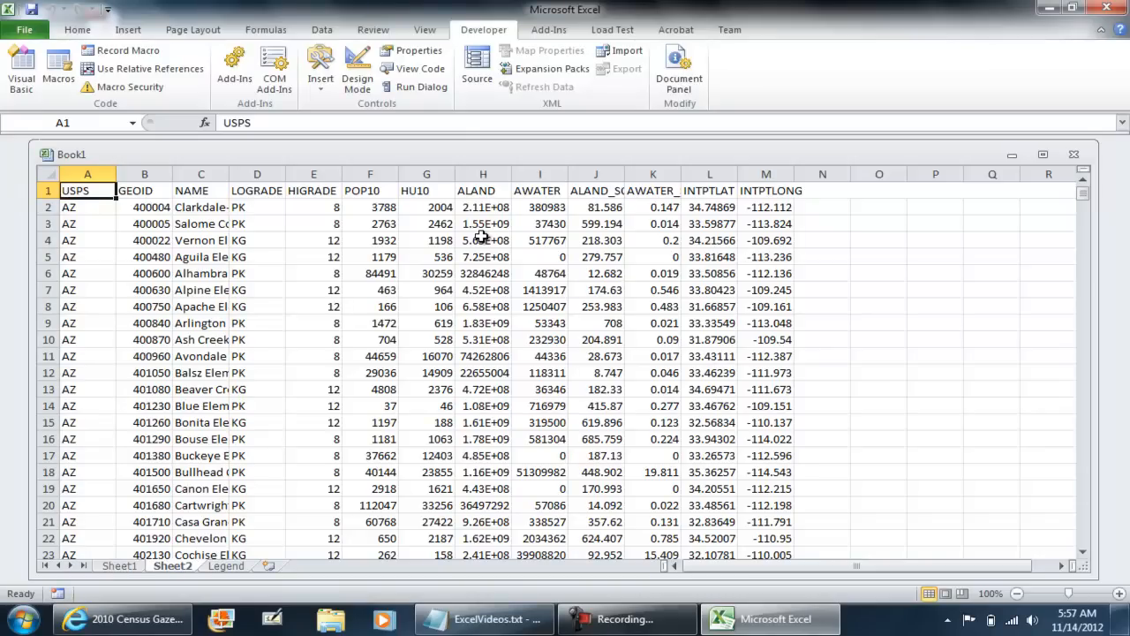
{"action": "left_click", "coordinate": [58, 71]}
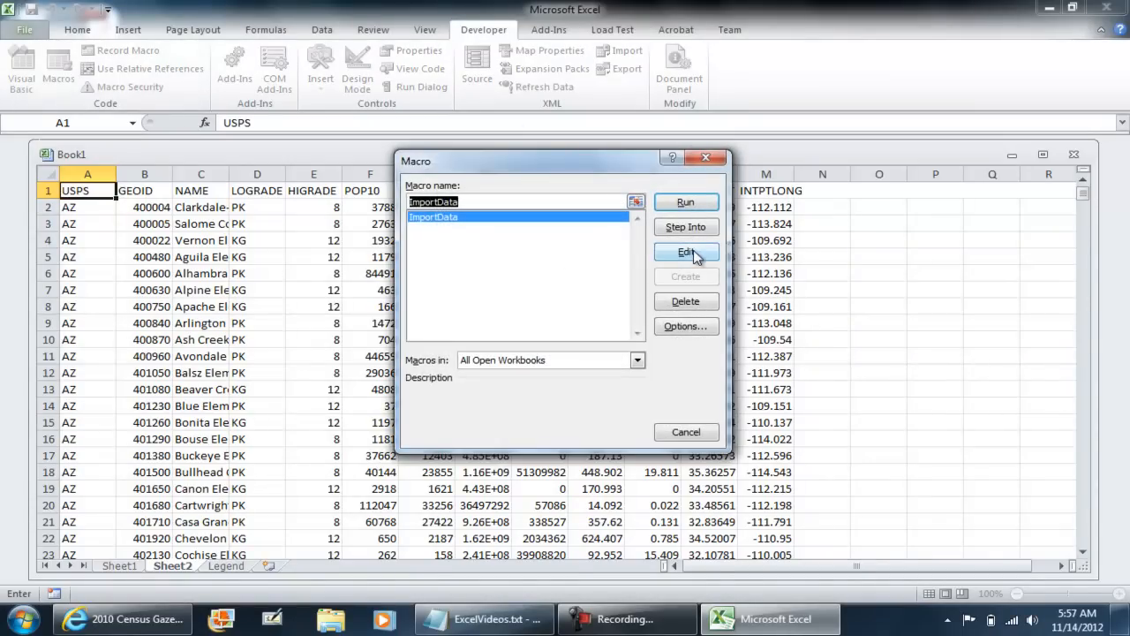
Edit ImportData to begin with Sheet2.Range("A1:M999999").ClearContents.
{"action": "left_click", "coordinate": [686, 252]}
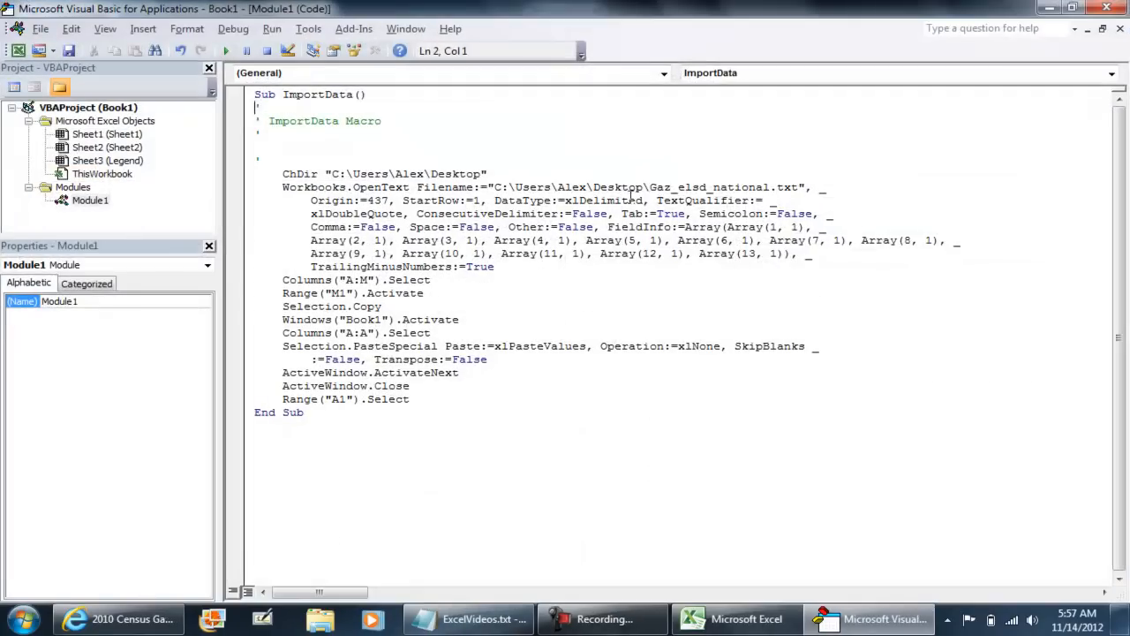
{"action": "left_click", "coordinate": [260, 160]}
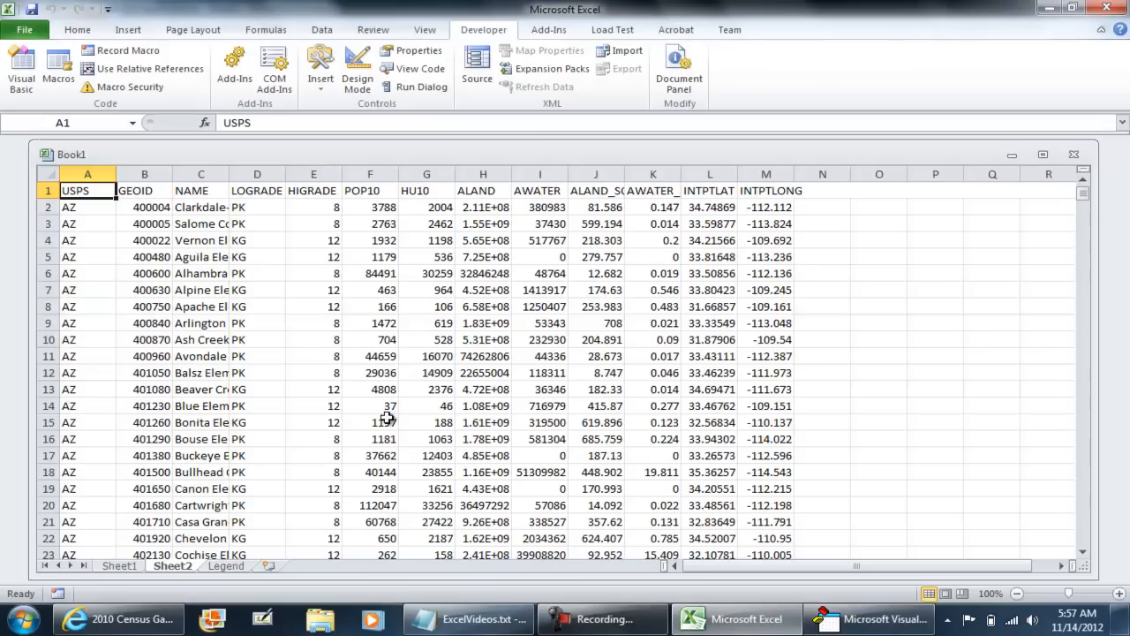
{"action": "mouse_move", "coordinate": [655, 258]}
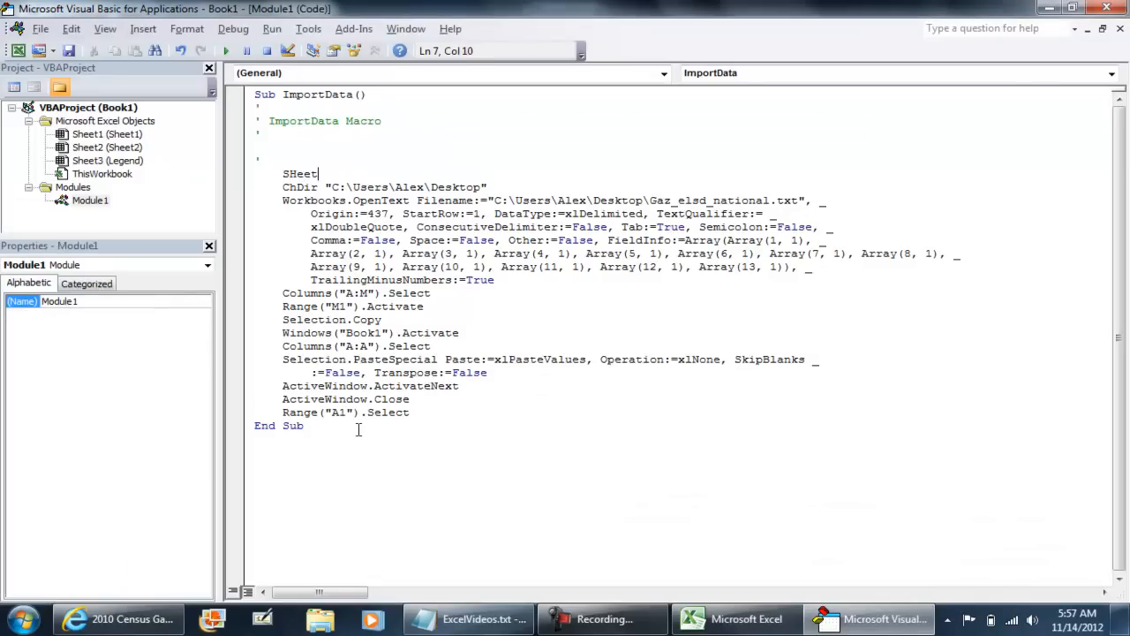
{"action": "type", "text": "2.Range(\""}
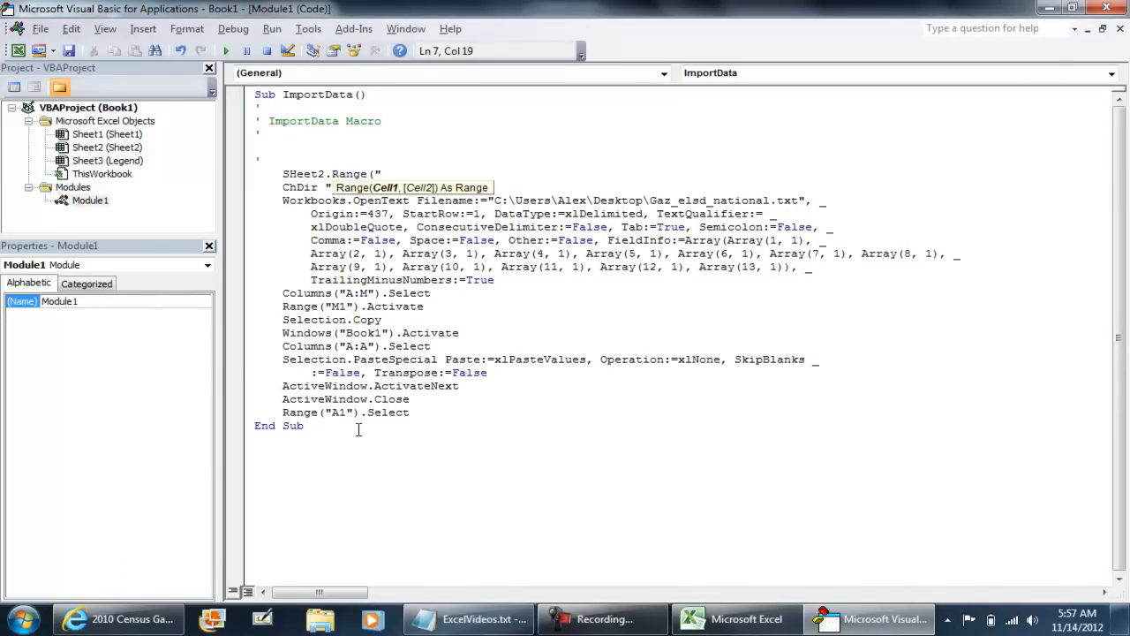
{"action": "left_click", "coordinate": [733, 619]}
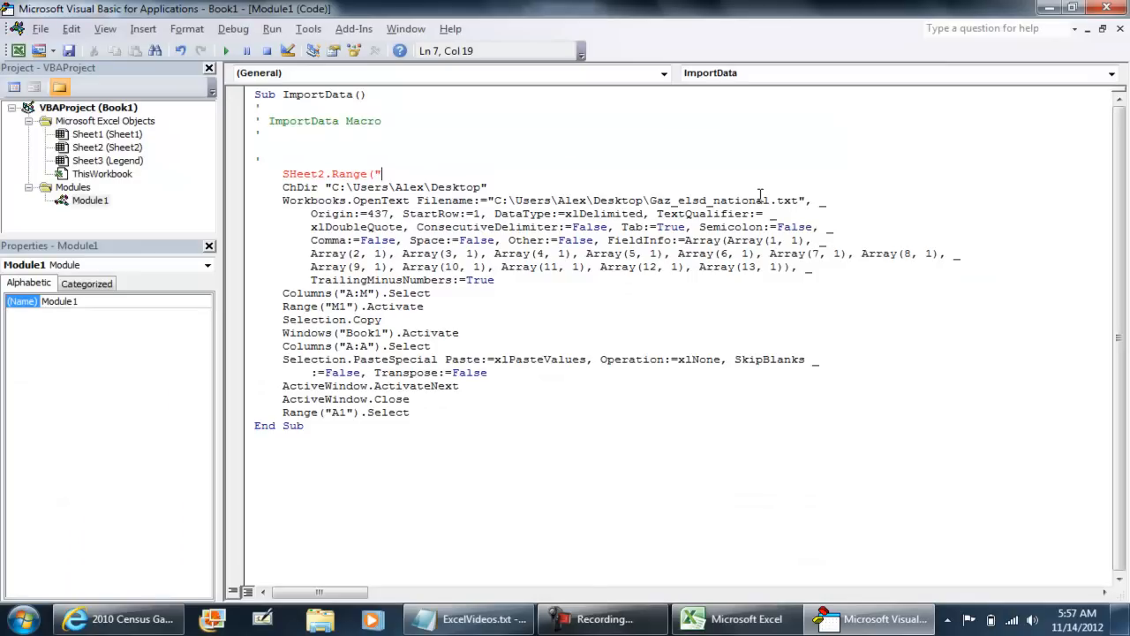
{"action": "type", "text": "A1:M"}
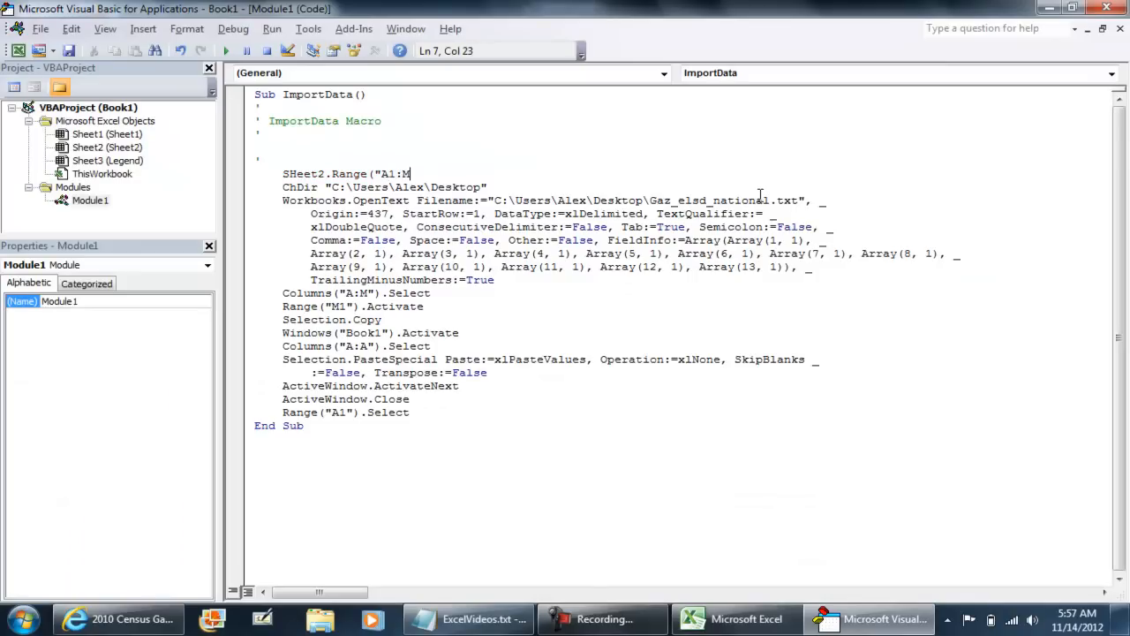
{"action": "type", "text": "9"}
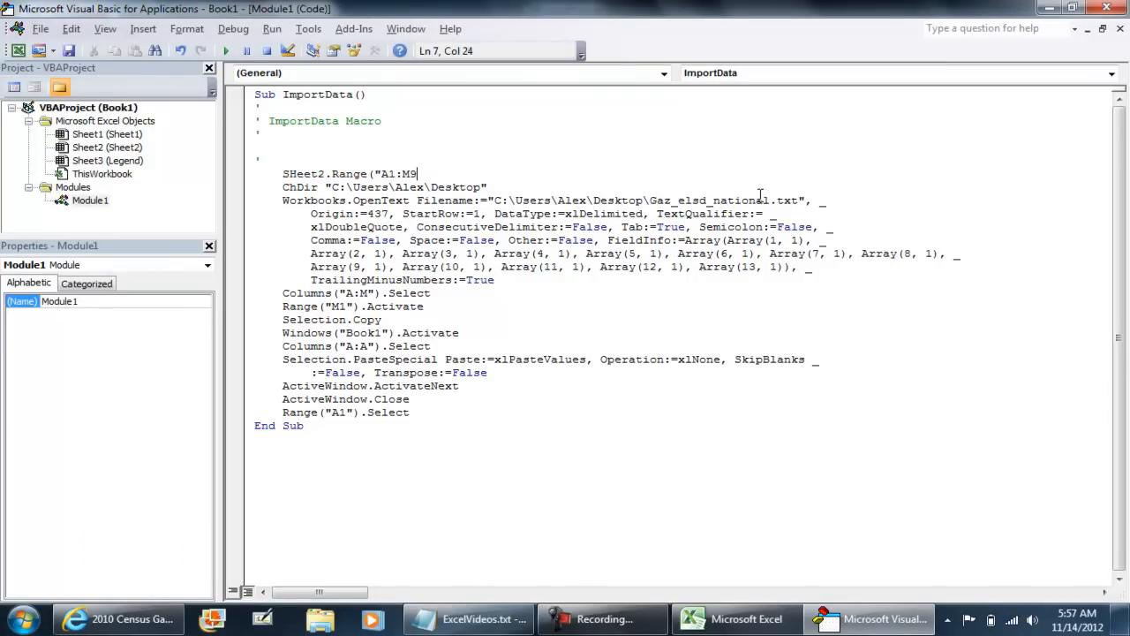
{"action": "type", "text": "99999"}
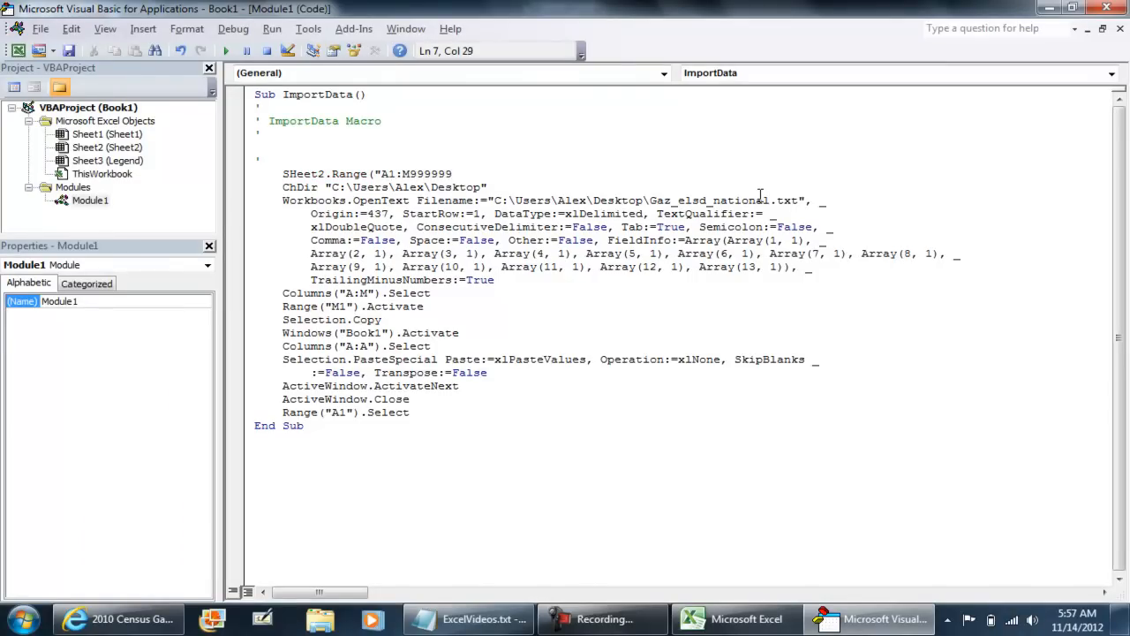
{"action": "type", "text": ".ClearContents"}
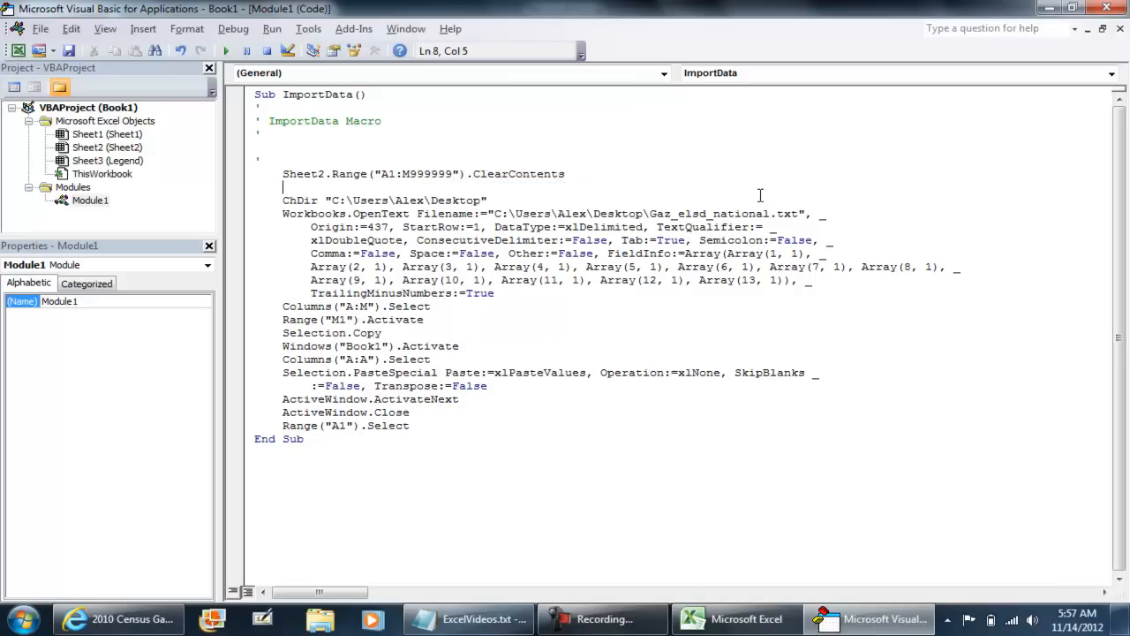
{"action": "left_click_drag", "start_coordinate": [283, 187], "coordinate": [402, 227]}
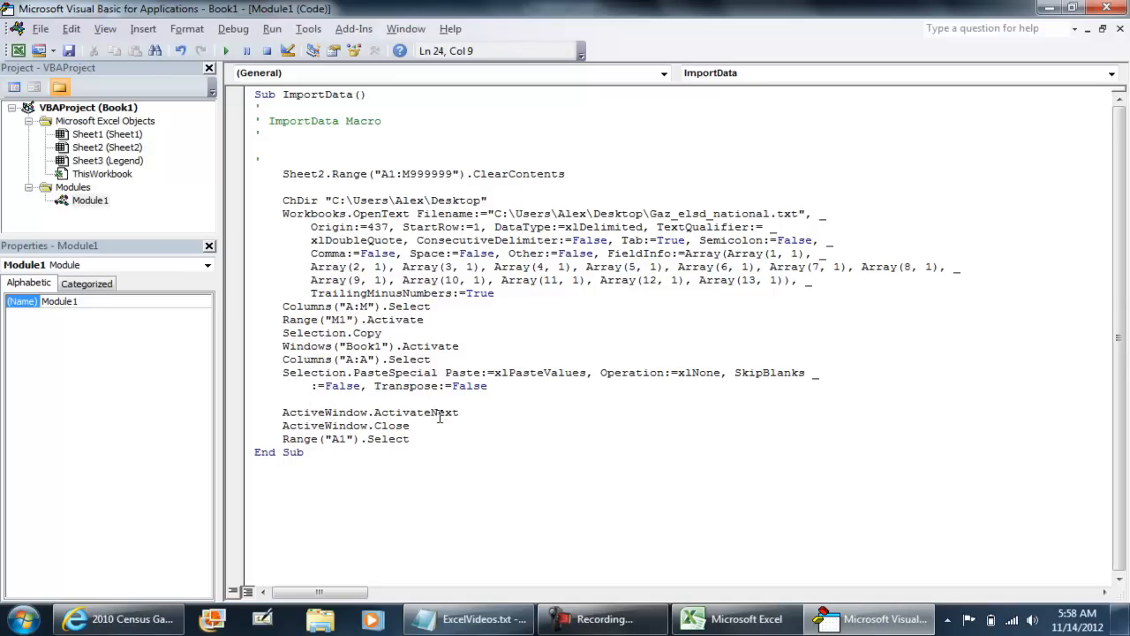
Add Application.CutCopyMode = False after the paste-values step.
{"action": "type", "text": "Application.CutCopyMode ="}
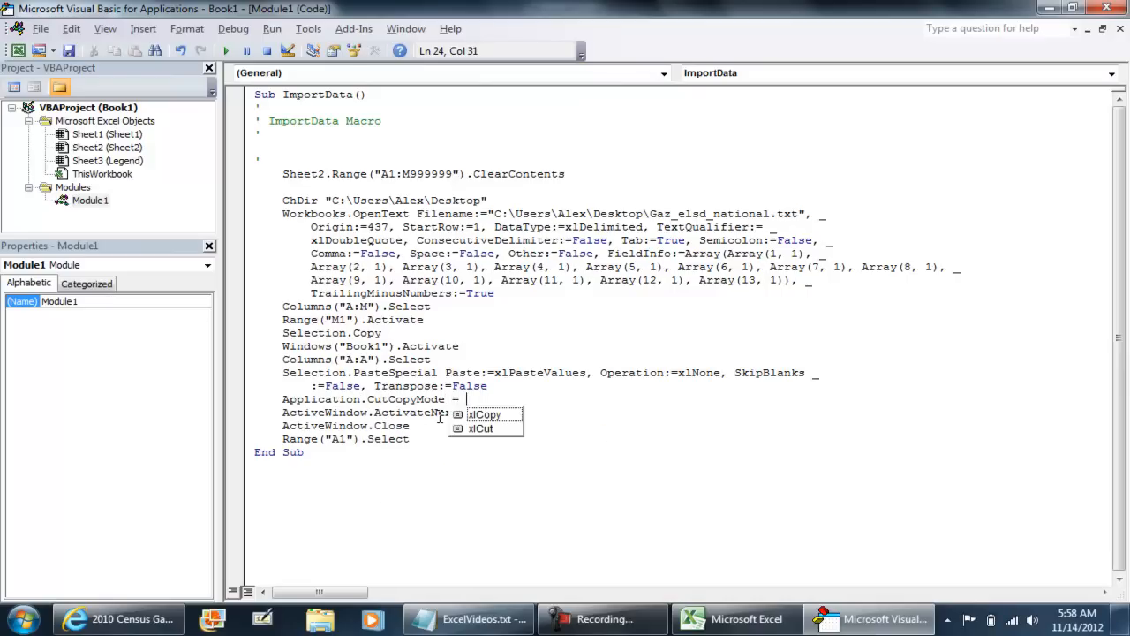
{"action": "type", "text": "fa"}
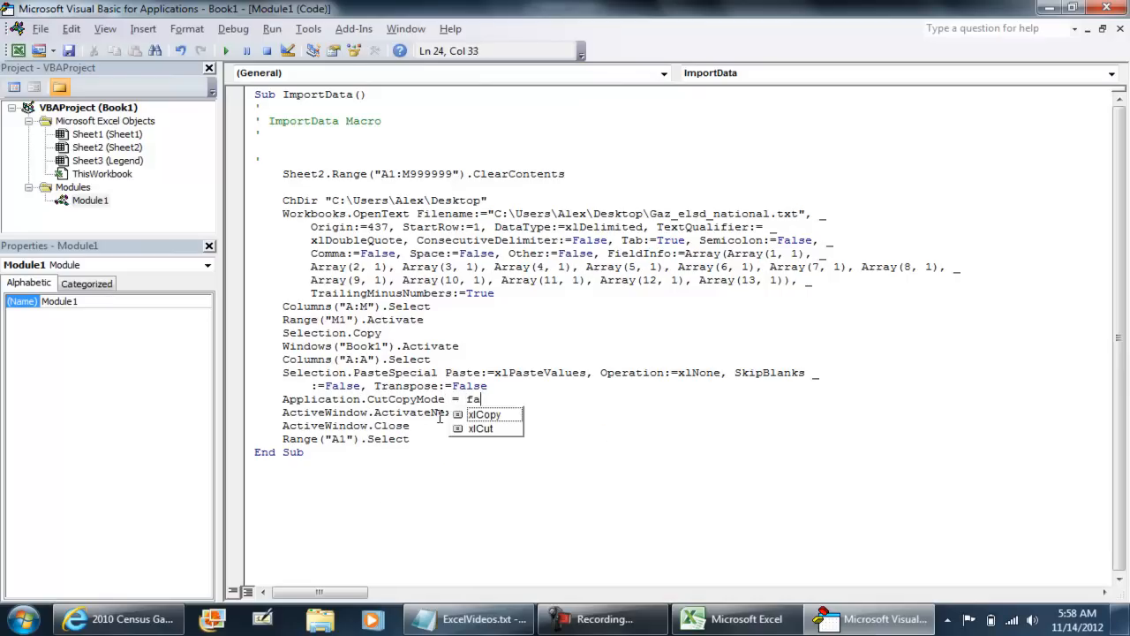
{"action": "type", "text": "lse"}
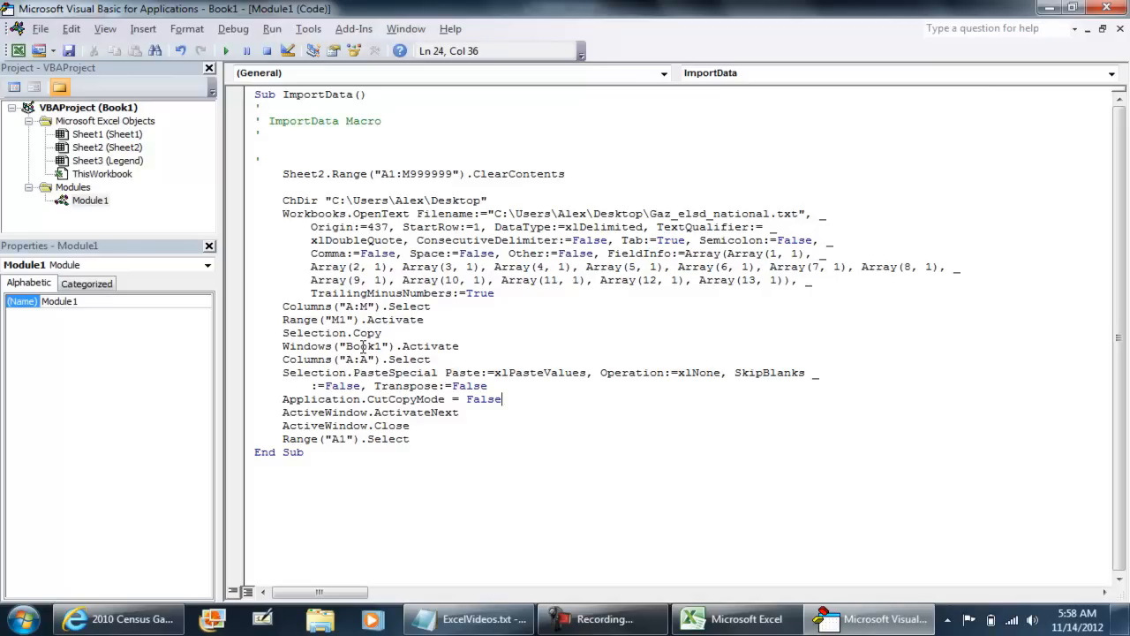
Select the Book1 workbook reference in the code and return to Excel.
{"action": "double_click", "coordinate": [362, 345]}
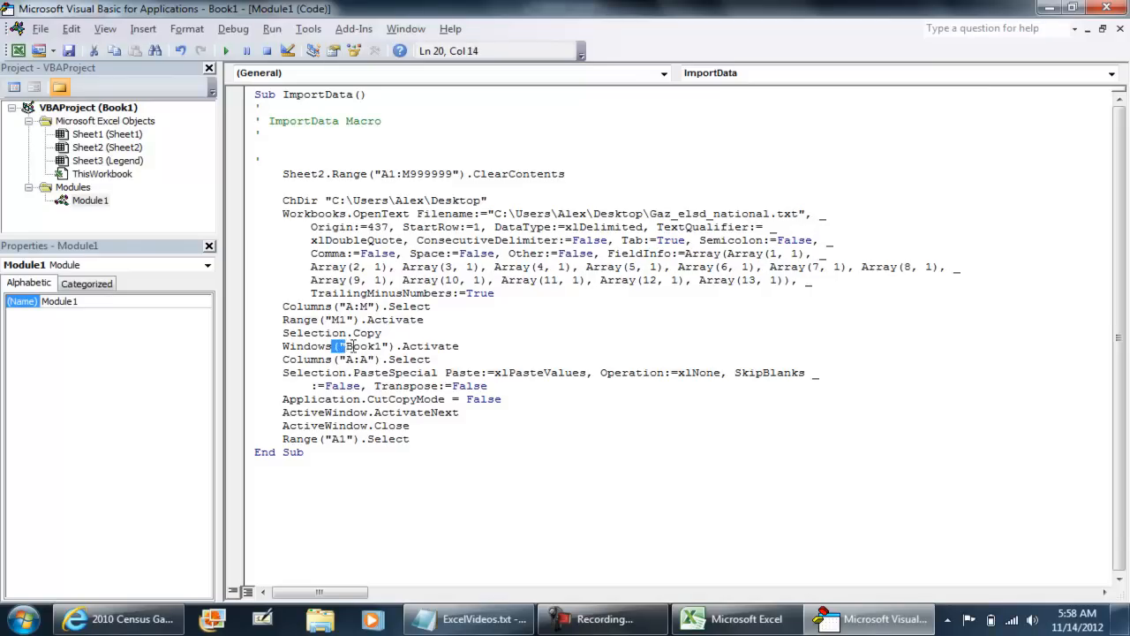
{"action": "double_click", "coordinate": [362, 345]}
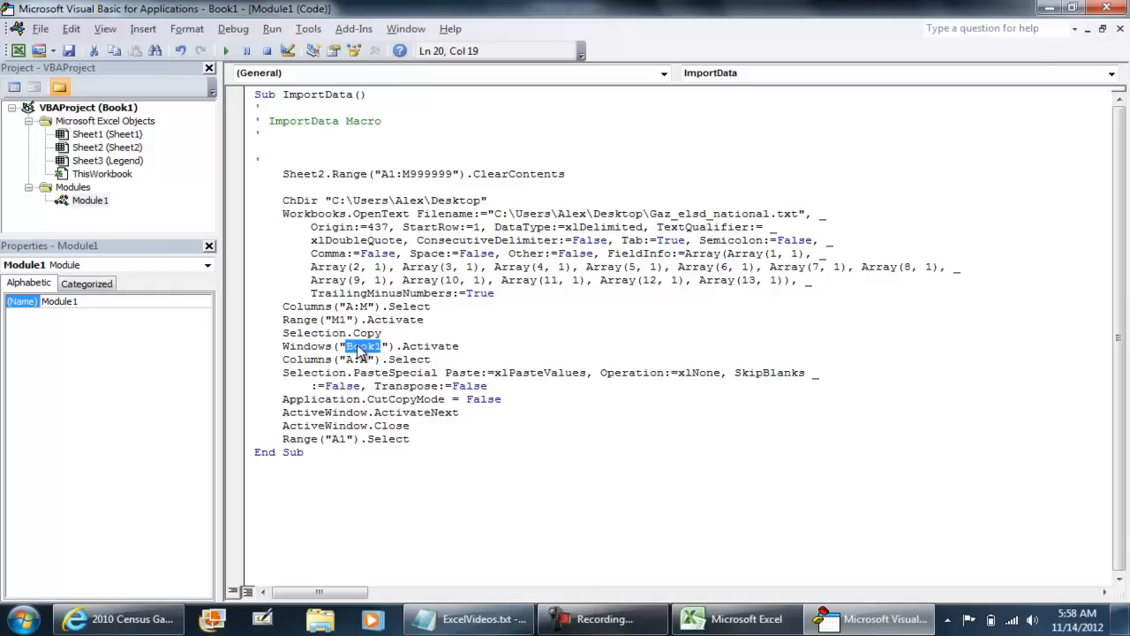
{"action": "left_click", "coordinate": [445, 346]}
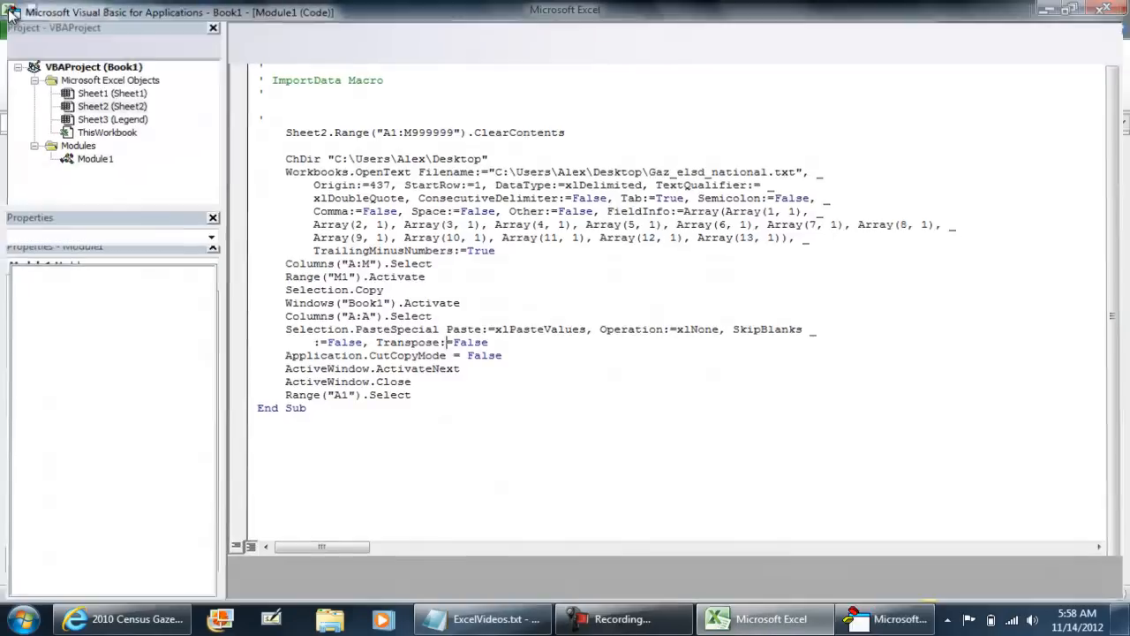
Run the edited ImportData macro to refill Sheet2, then reopen the Macro dialog.
{"action": "left_click", "coordinate": [58, 66]}
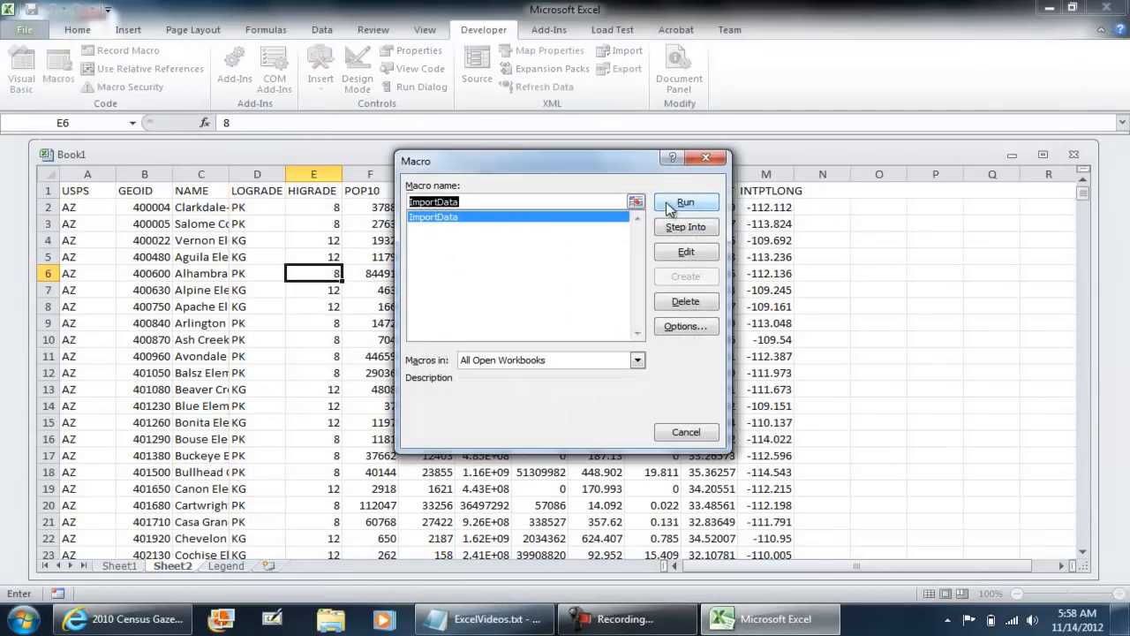
{"action": "left_click", "coordinate": [686, 202]}
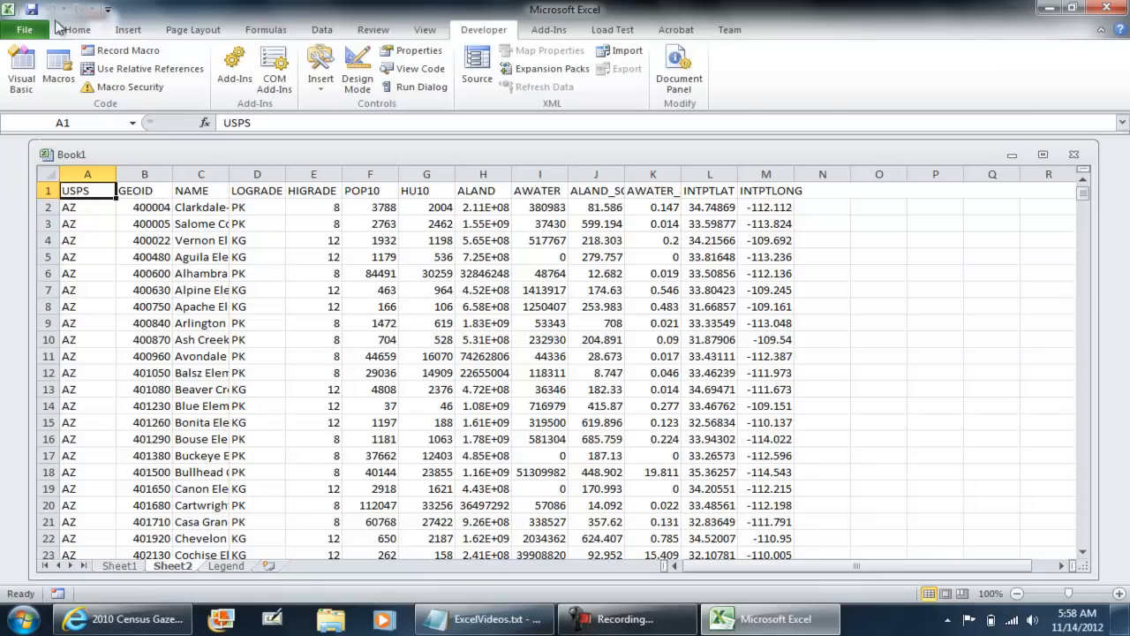
{"action": "mouse_move", "coordinate": [57, 68]}
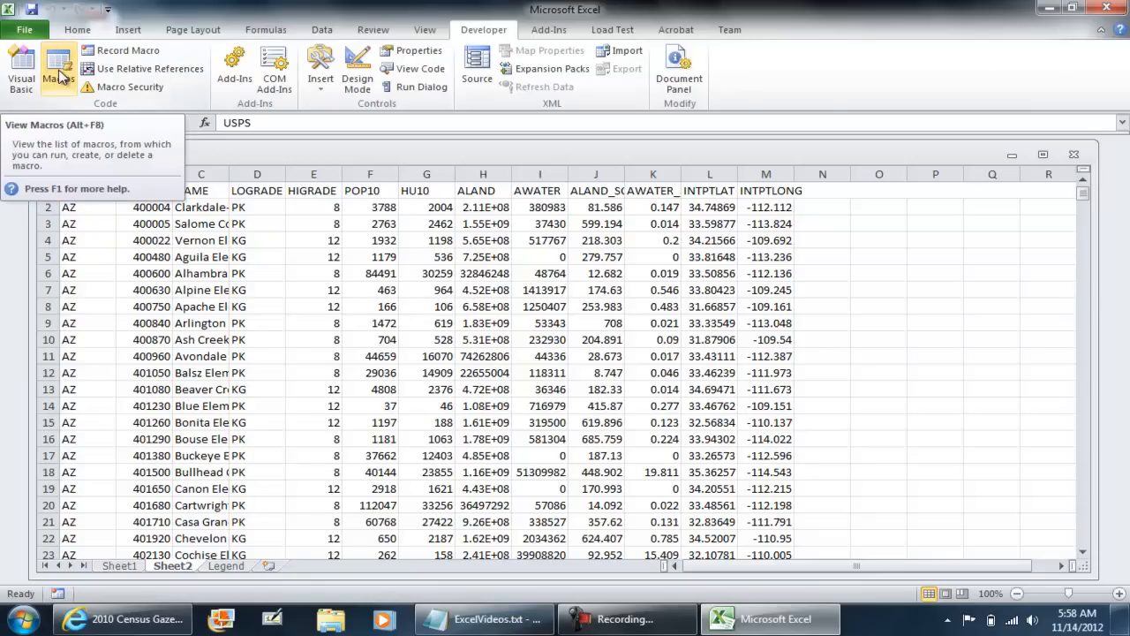
{"action": "left_click", "coordinate": [58, 69]}
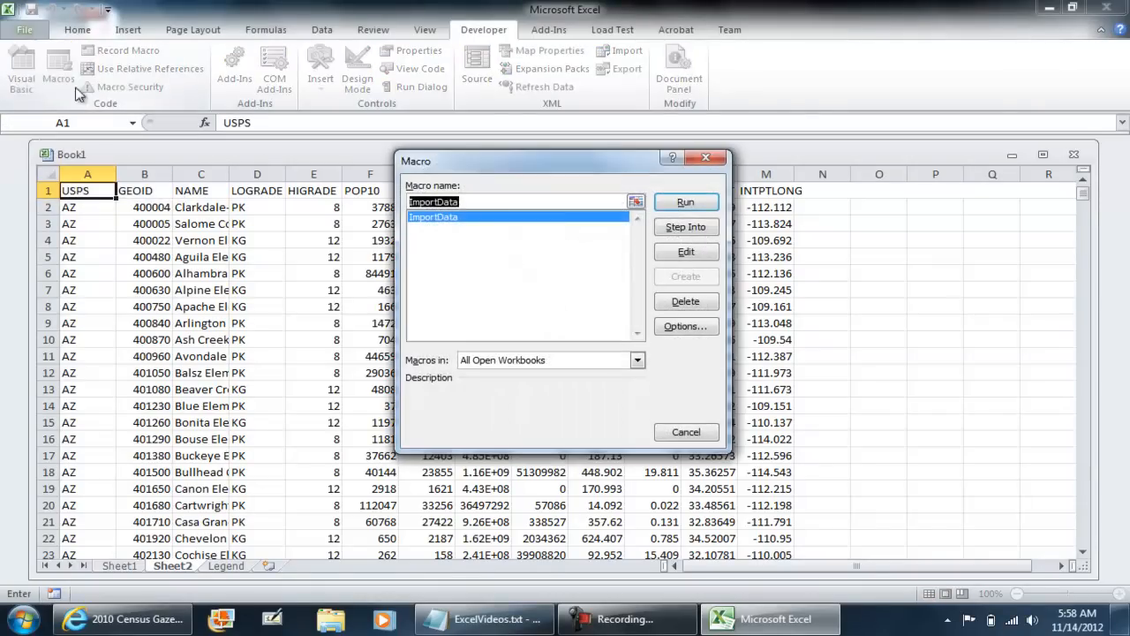
Add Application.ScreenUpdating = False at the top of ImportData.
{"action": "left_click", "coordinate": [687, 252]}
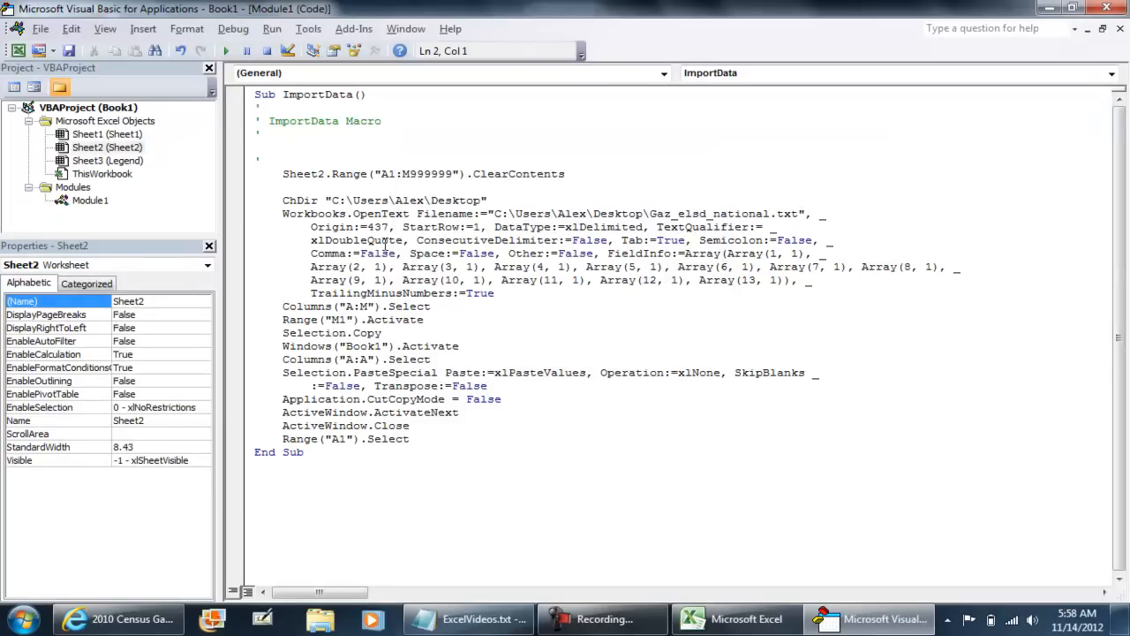
{"action": "left_click", "coordinate": [90, 200]}
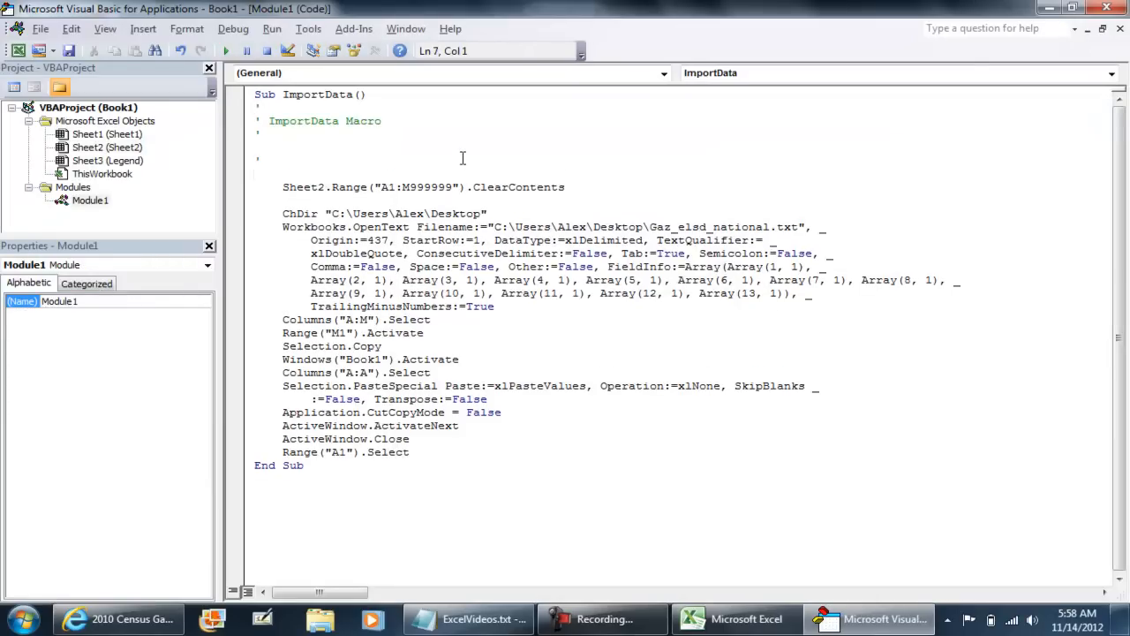
{"action": "type", "text": "A"}
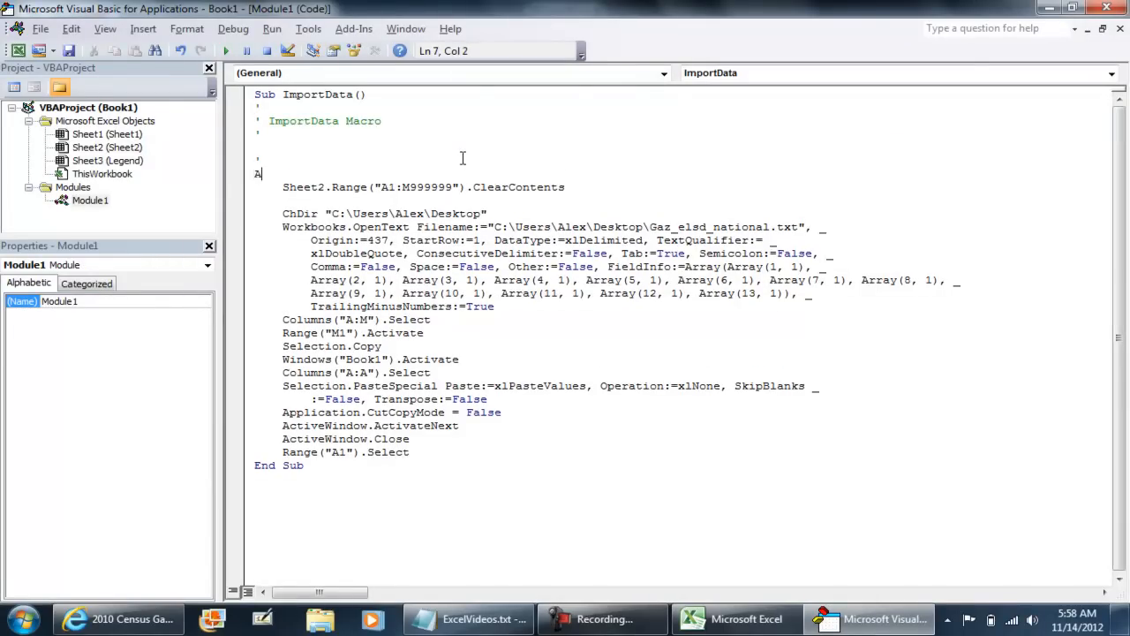
{"action": "type", "text": "pplication"}
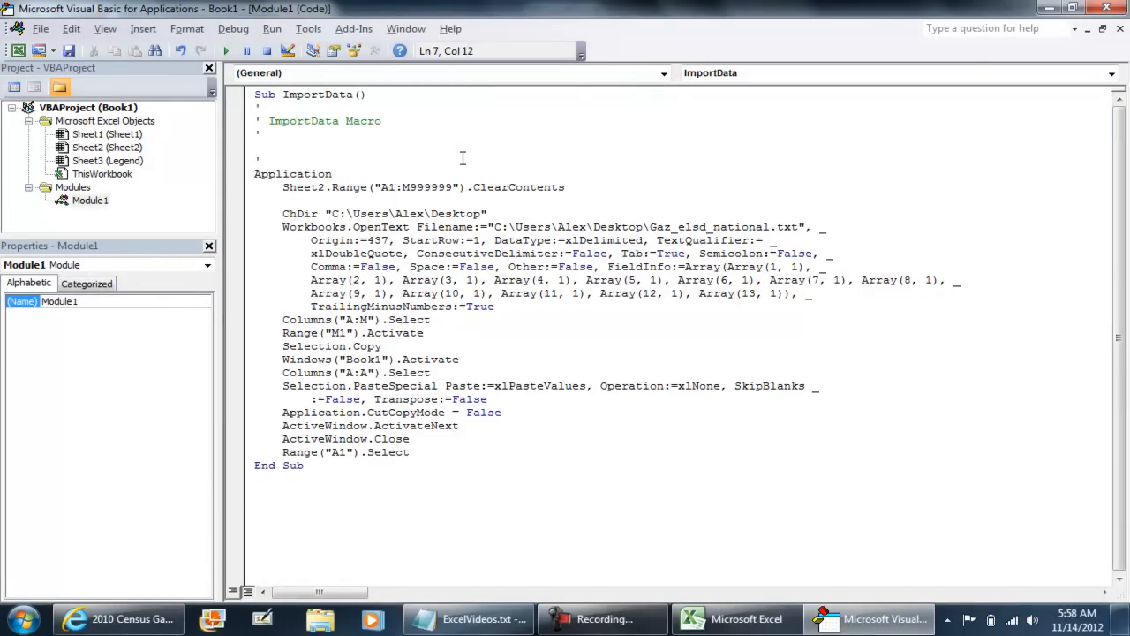
{"action": "type", "text": ".ScreenUpdating"}
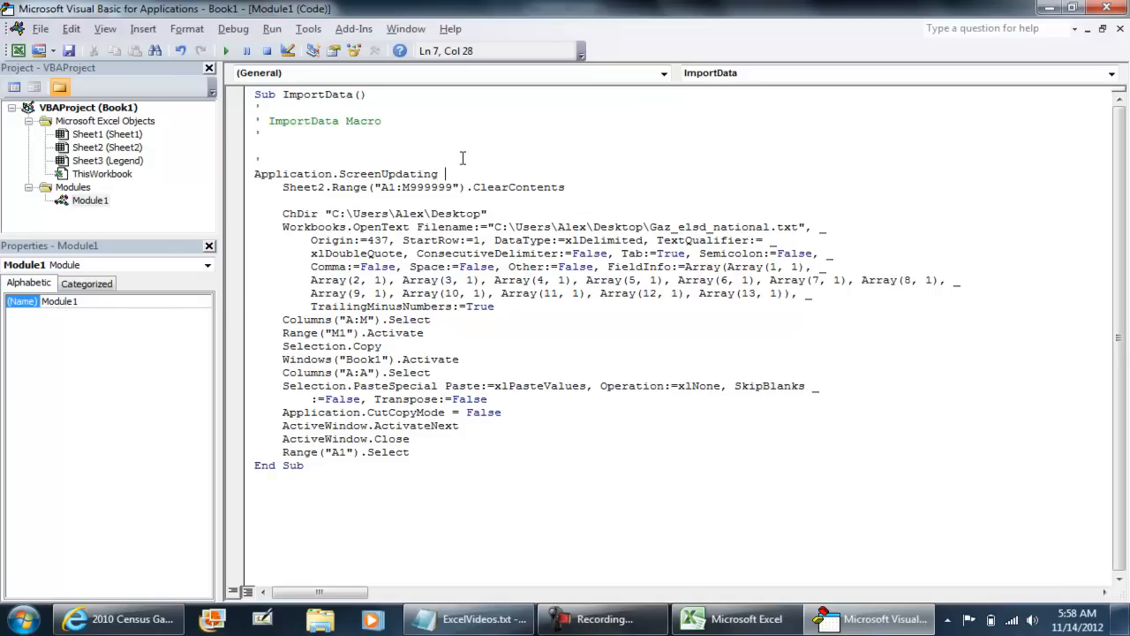
{"action": "type", "text": "= False"}
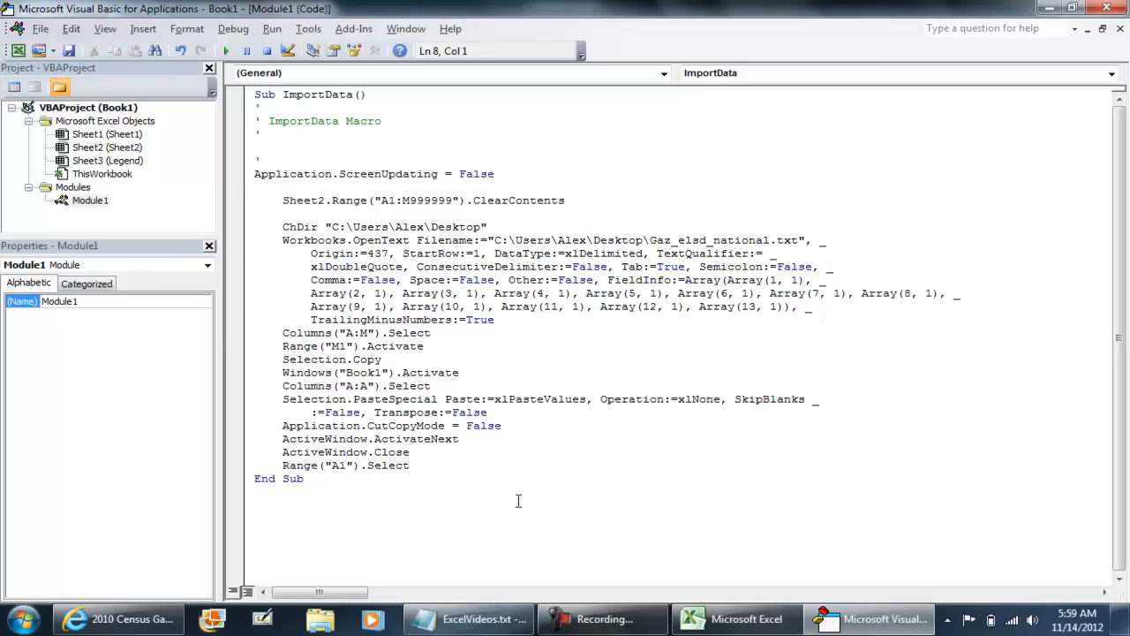
Add Application.ScreenUpdating = True before the macro ends.
{"action": "key", "text": "enter"}
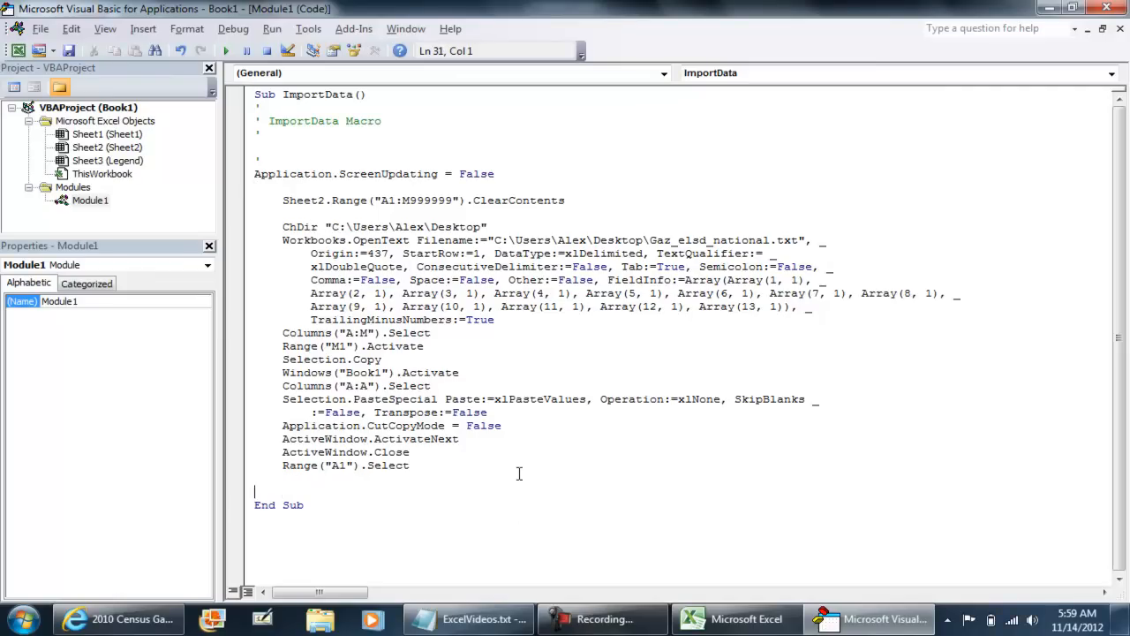
{"action": "type", "text": "Application.S"}
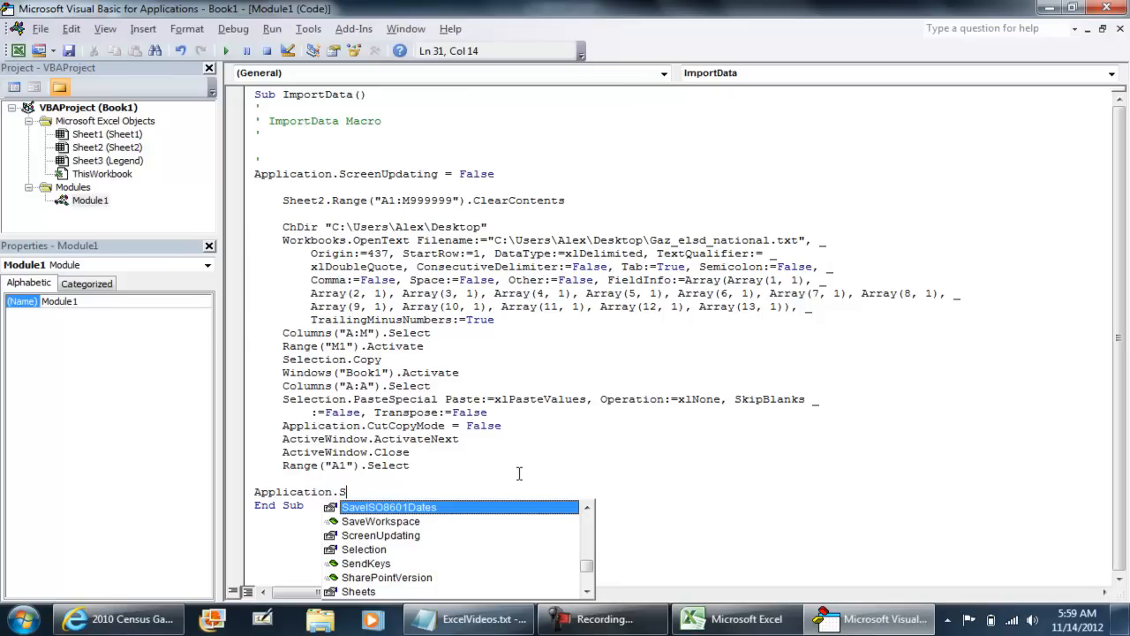
{"action": "type", "text": "creenUpdating = true"}
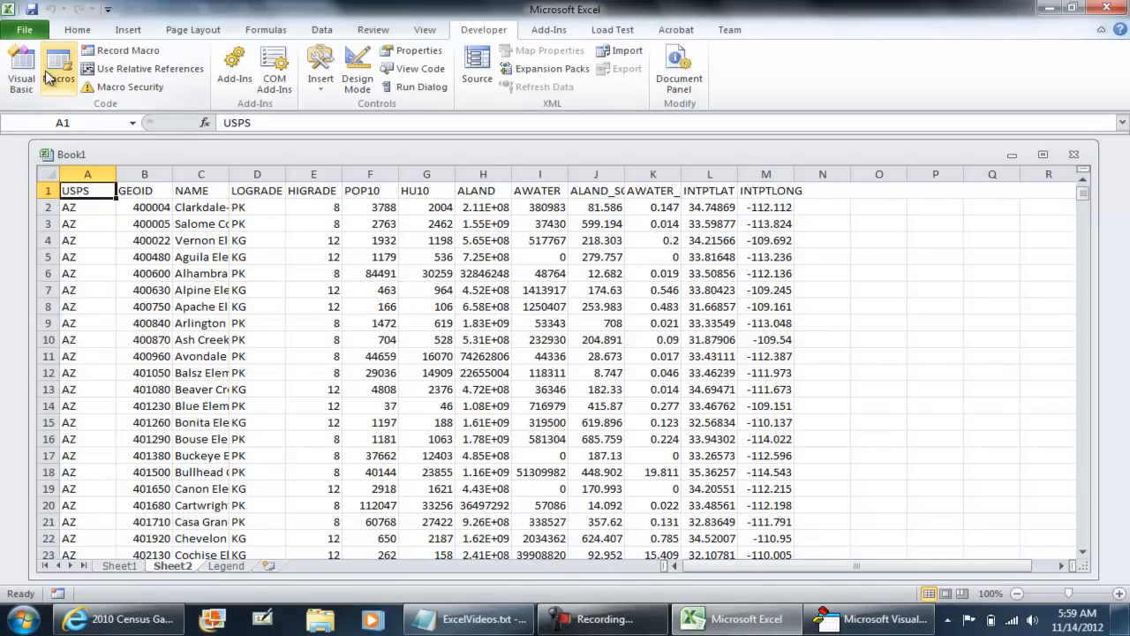
Run the revised ImportData macro again to clear and refill Sheet2 with the census data.
{"action": "left_click", "coordinate": [59, 69]}
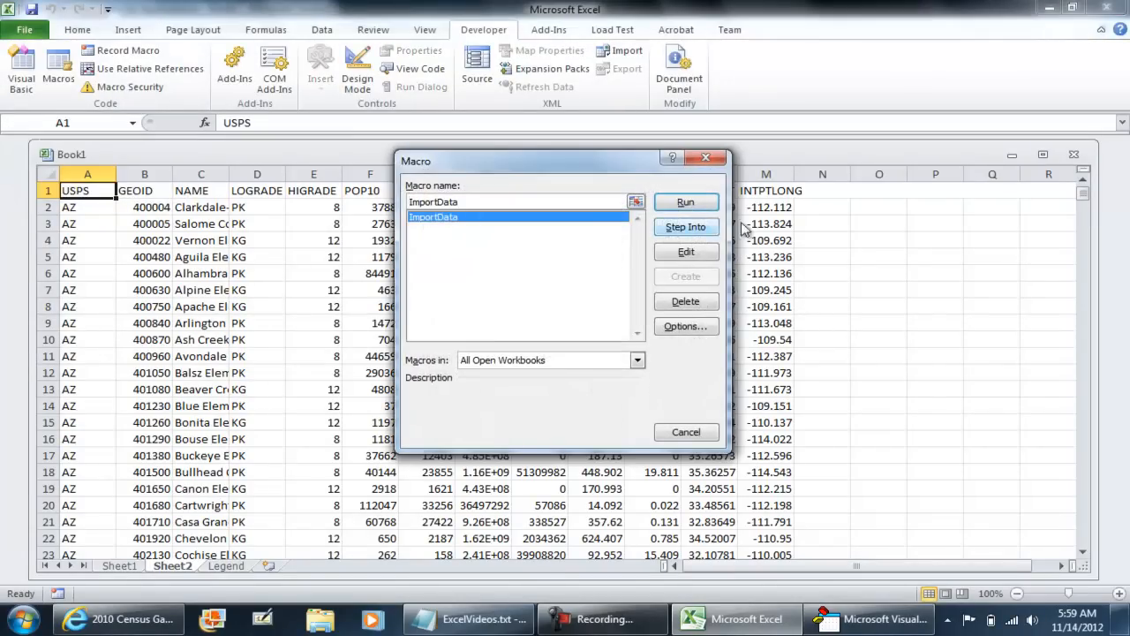
{"action": "left_click", "coordinate": [686, 201]}
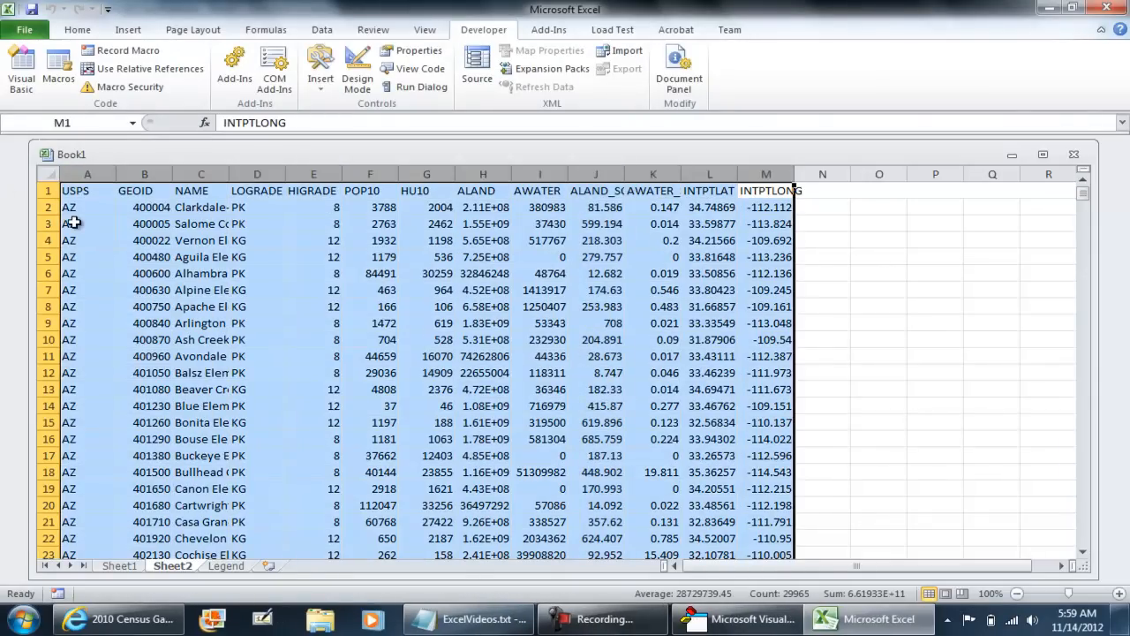
{"action": "left_click", "coordinate": [57, 70]}
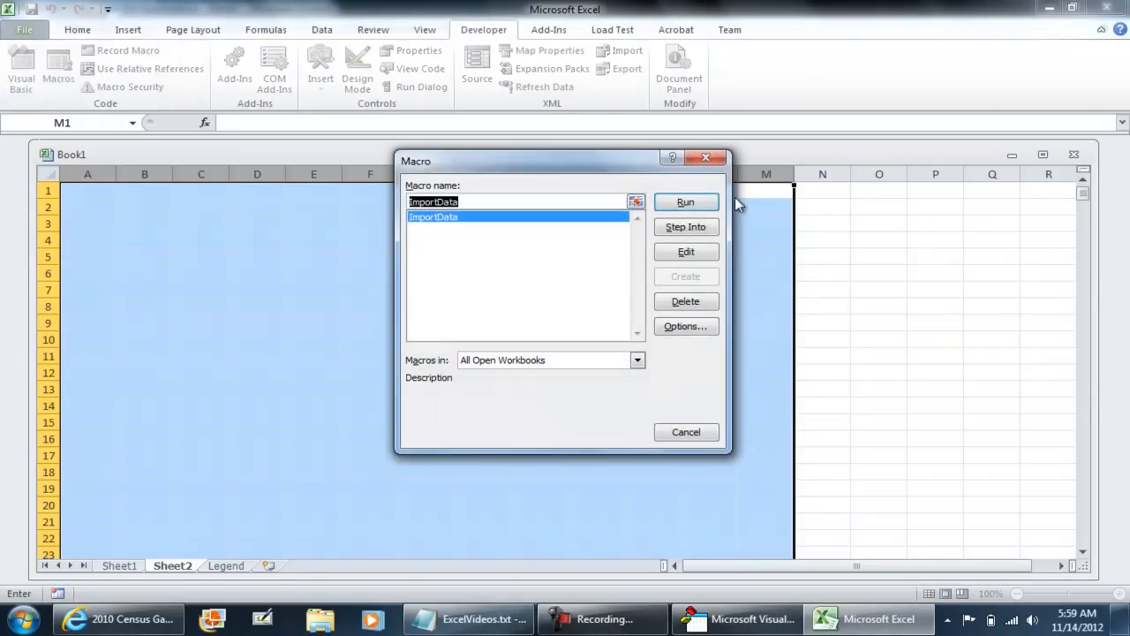
{"action": "left_click", "coordinate": [686, 203]}
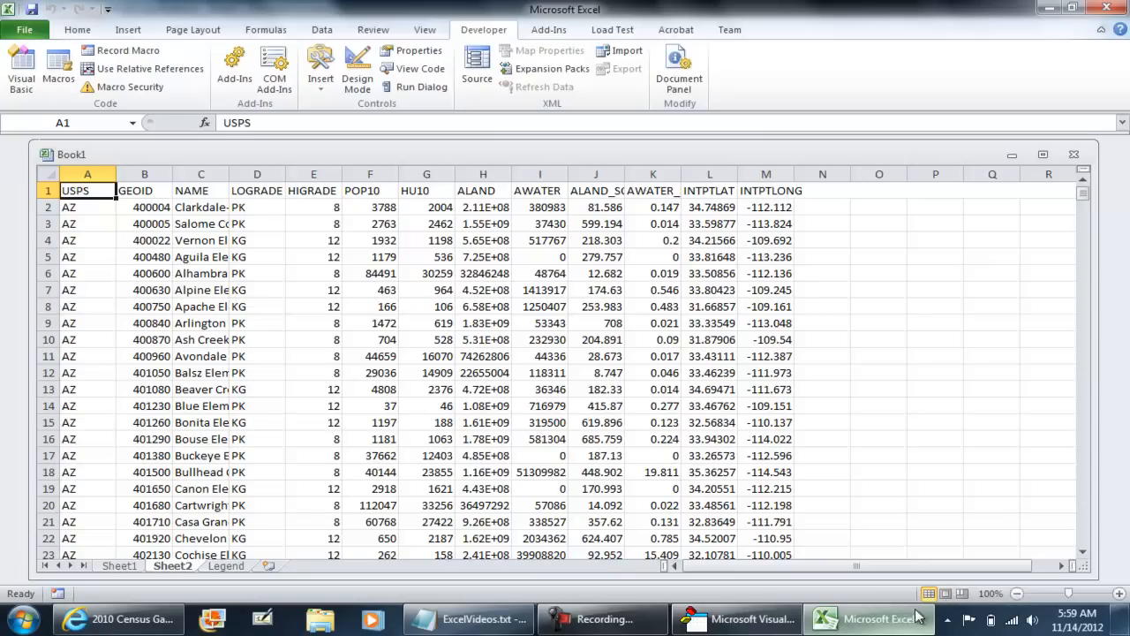
{"action": "mouse_move", "coordinate": [870, 617]}
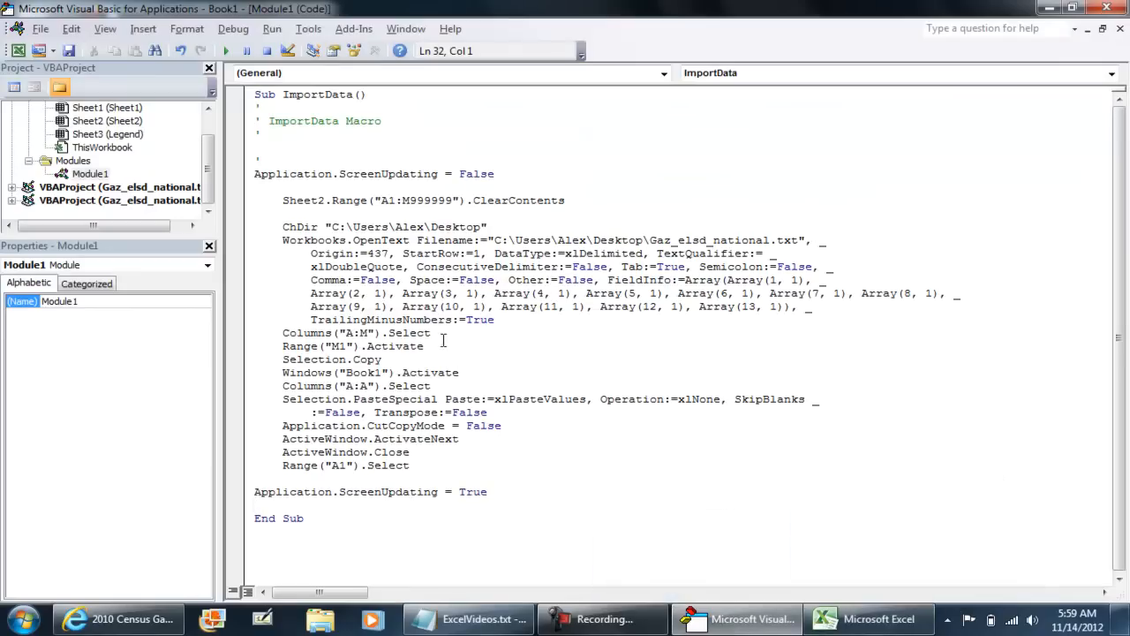
{"action": "mouse_move", "coordinate": [268, 50]}
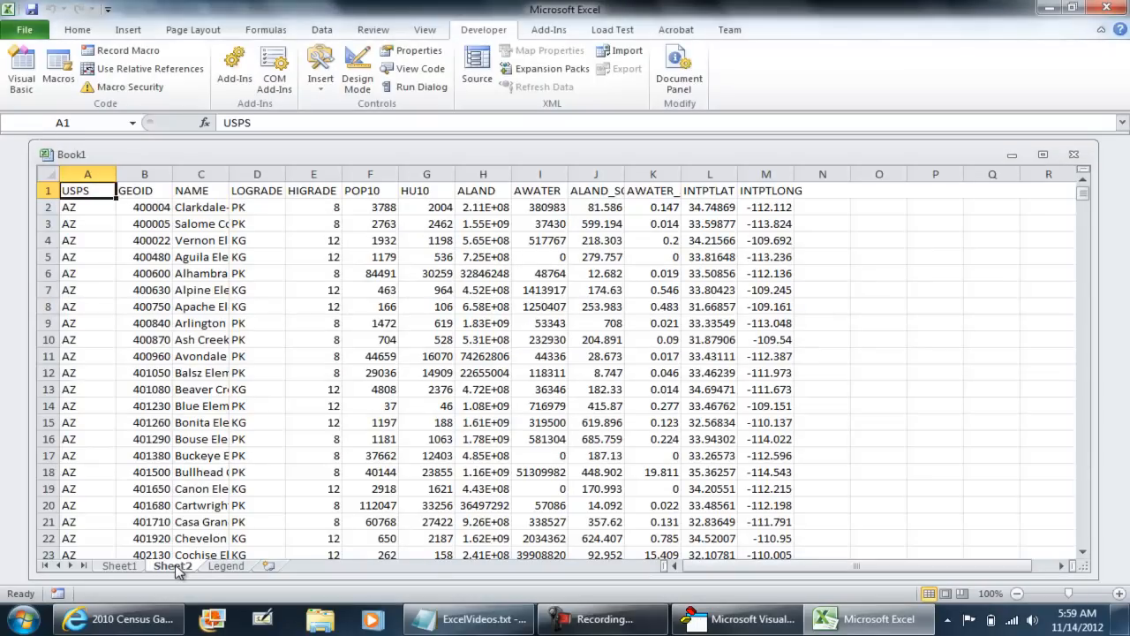
{"action": "mouse_move", "coordinate": [265, 464]}
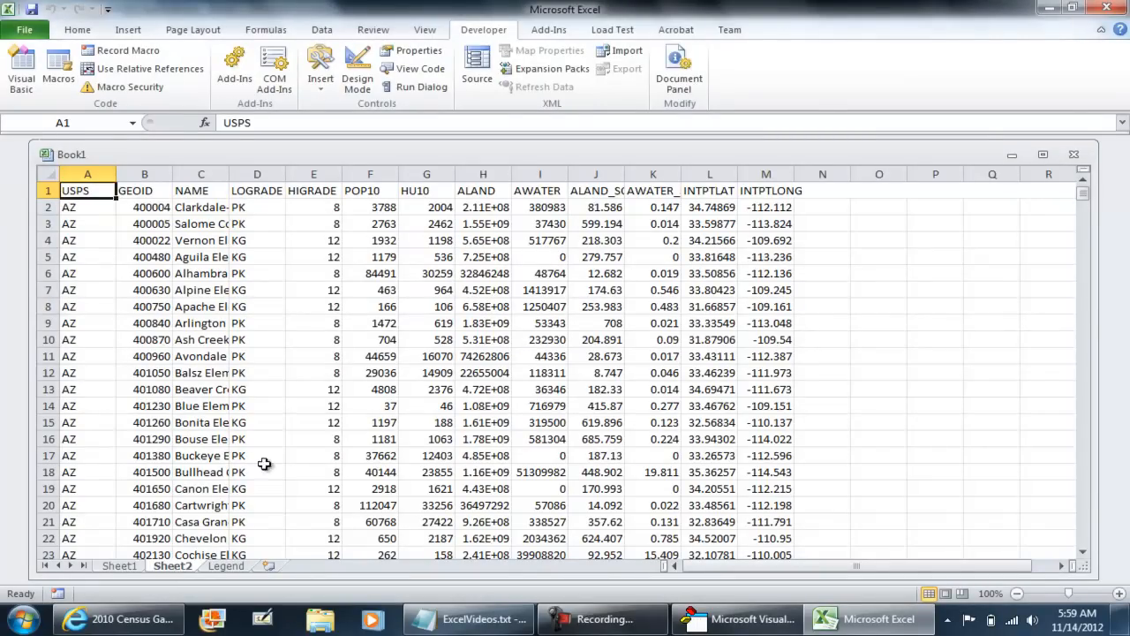
Return to the VBA editor and insert Sheet2.Select above the ClearContents line.
{"action": "left_click", "coordinate": [739, 618]}
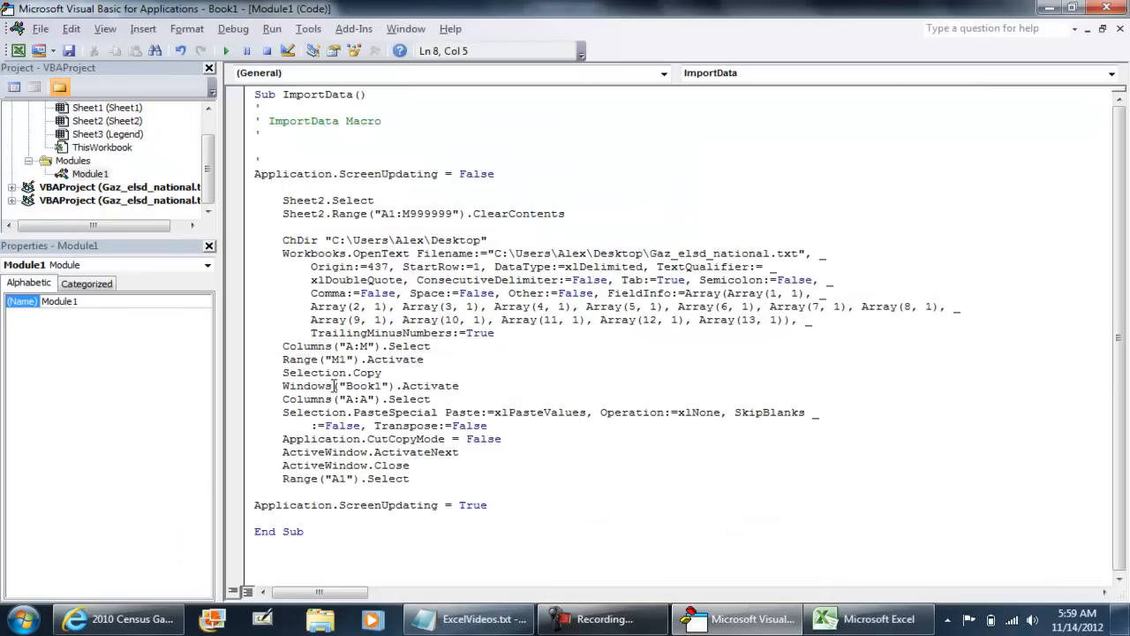
{"action": "double_click", "coordinate": [371, 173]}
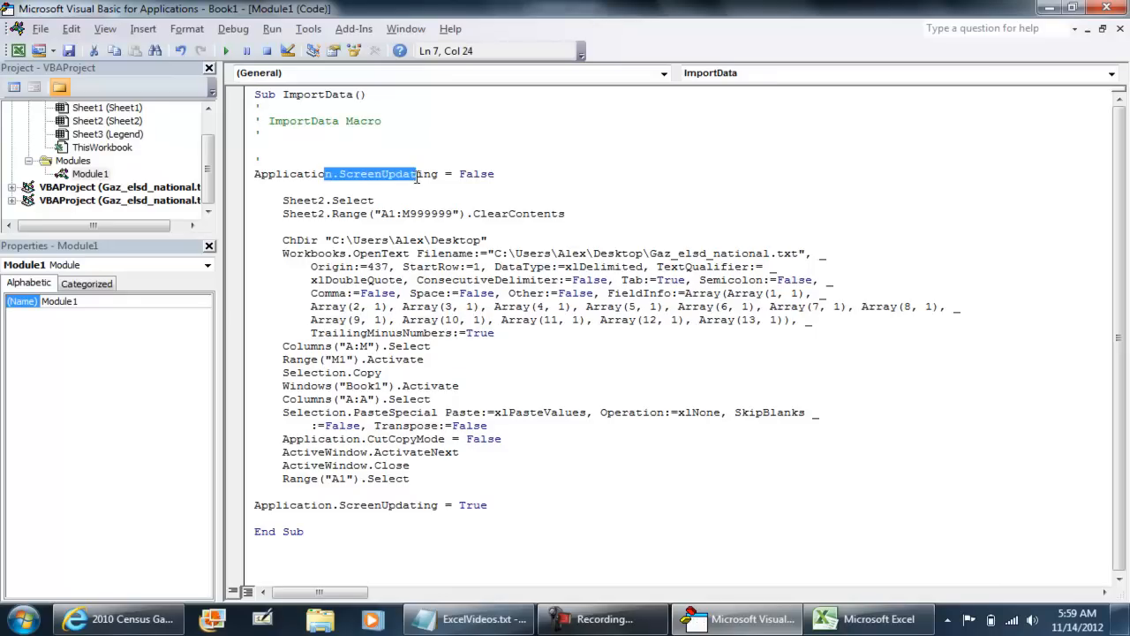